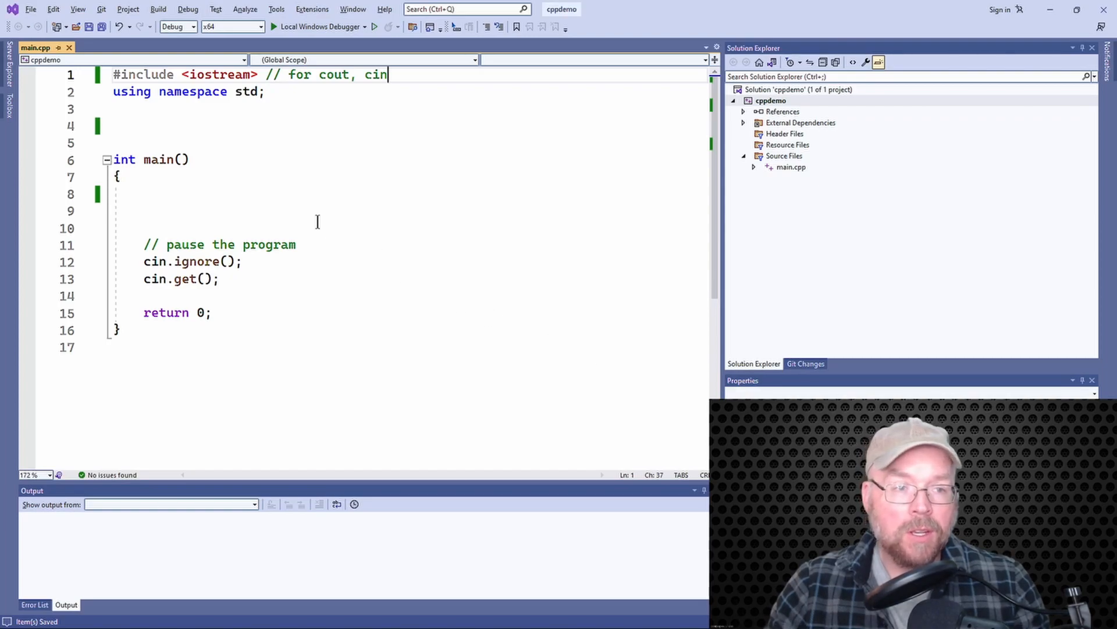
# Add a '// declare two structures' comment on the empty line above main
pyautogui.click(114, 126)
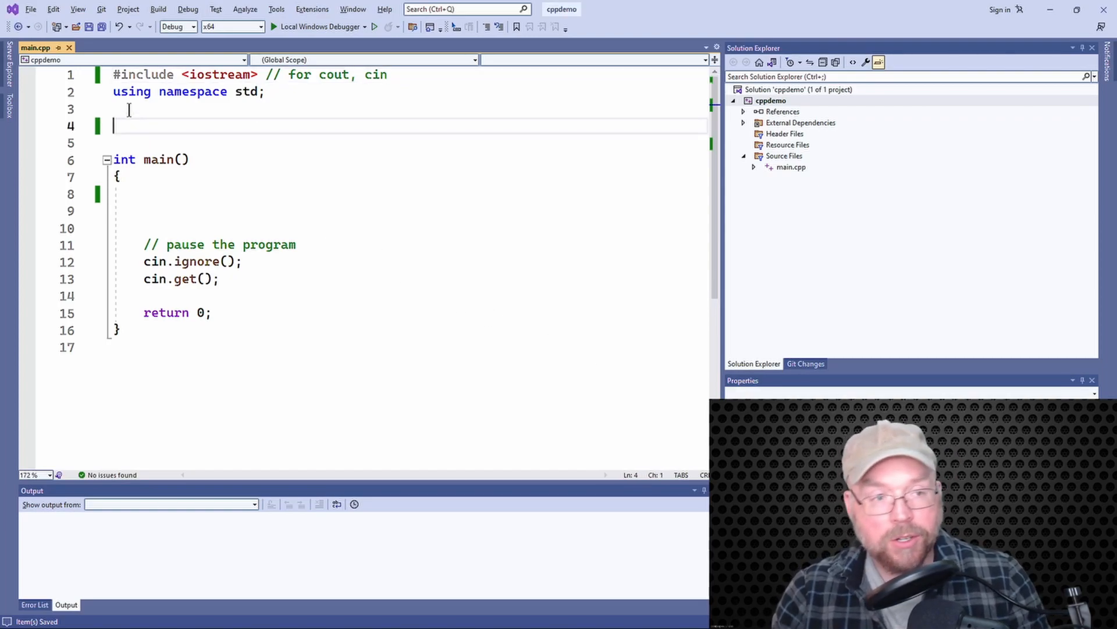
pyautogui.write('// declare s')
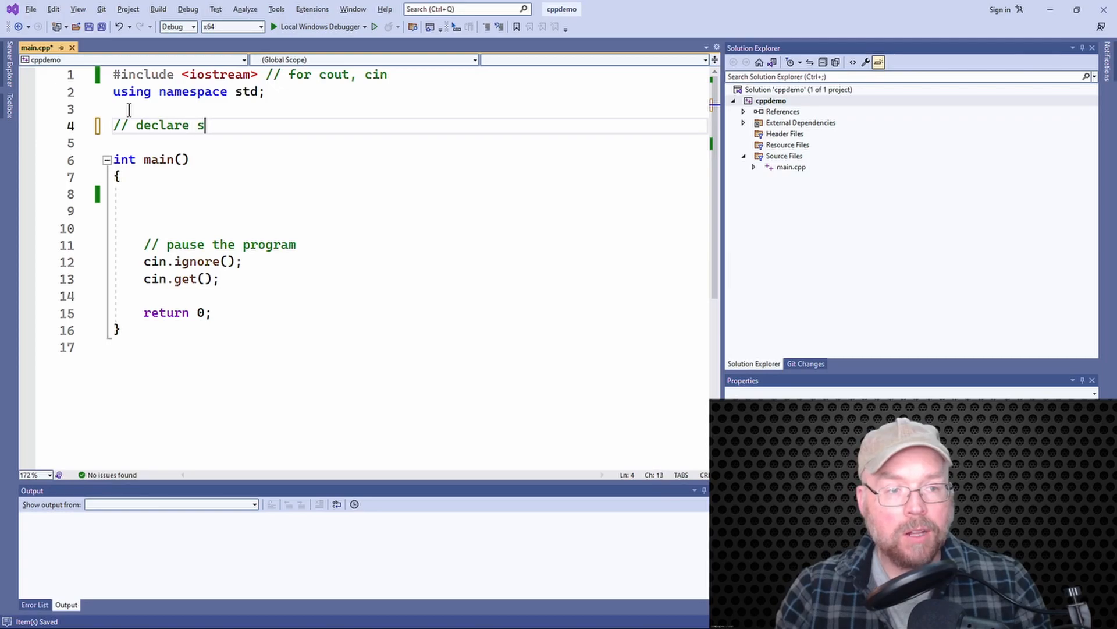
pyautogui.write('two structure')
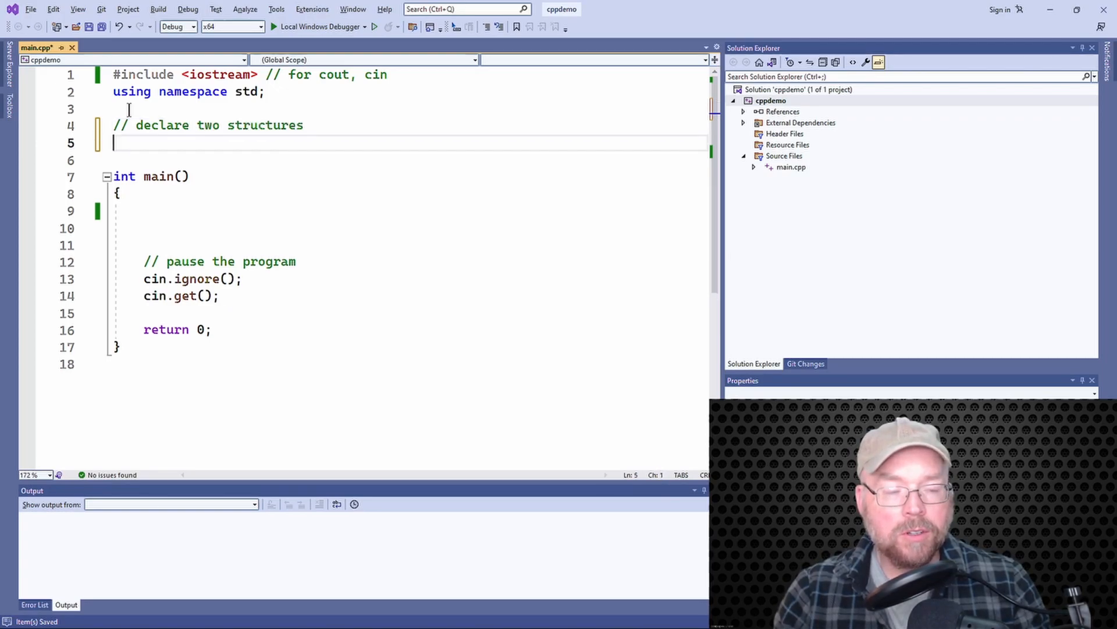
# Define struct Foo { int x; }; below the comment
pyautogui.write('st')
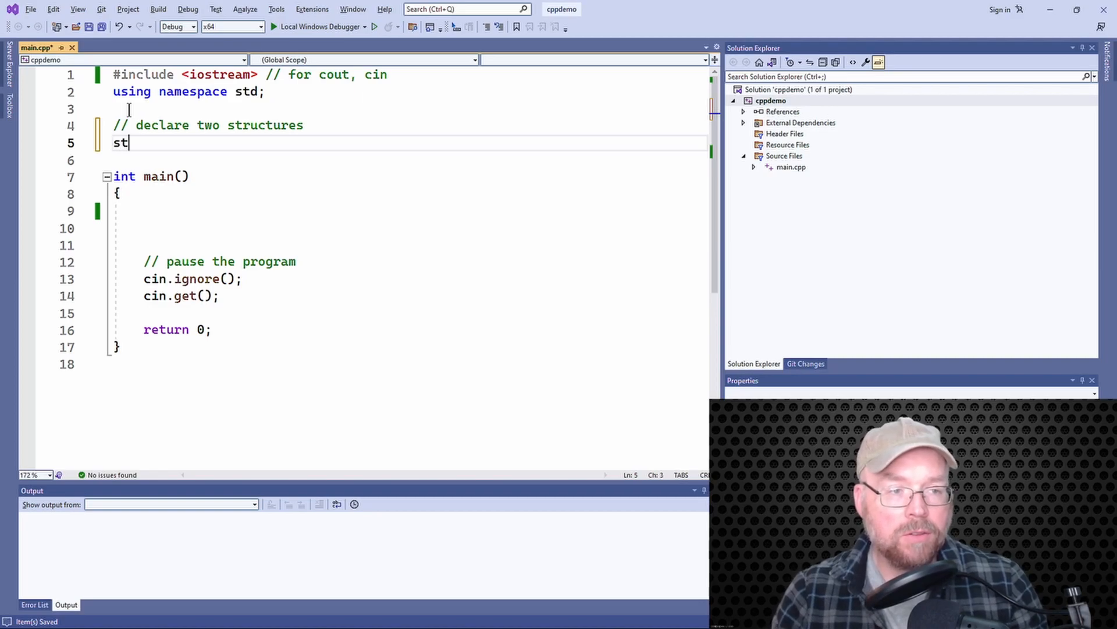
pyautogui.write('ruct')
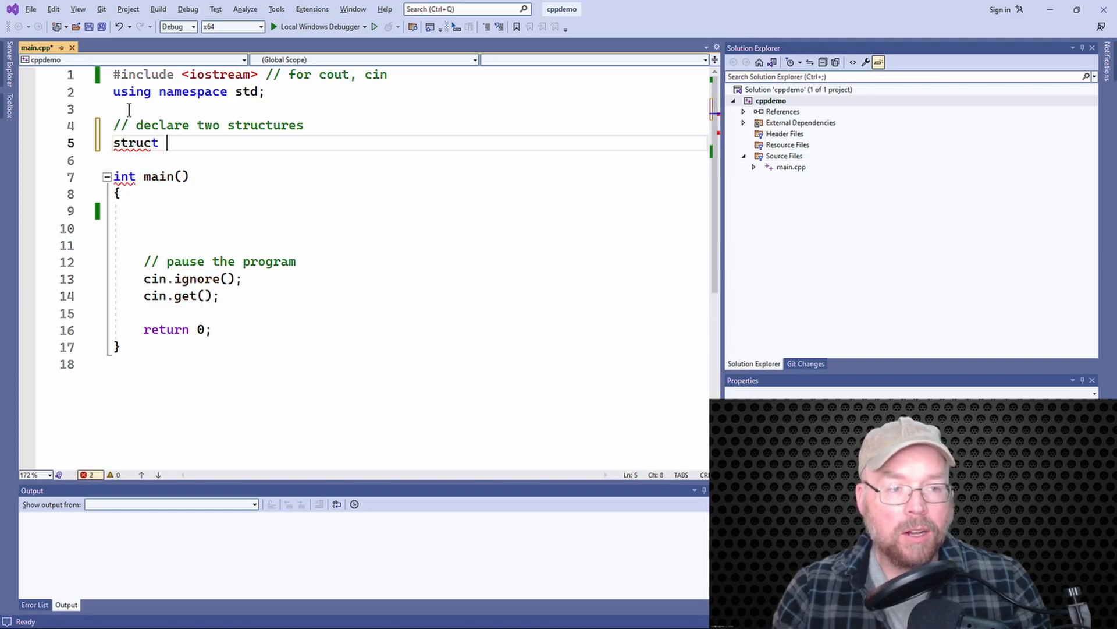
pyautogui.write('Foo')
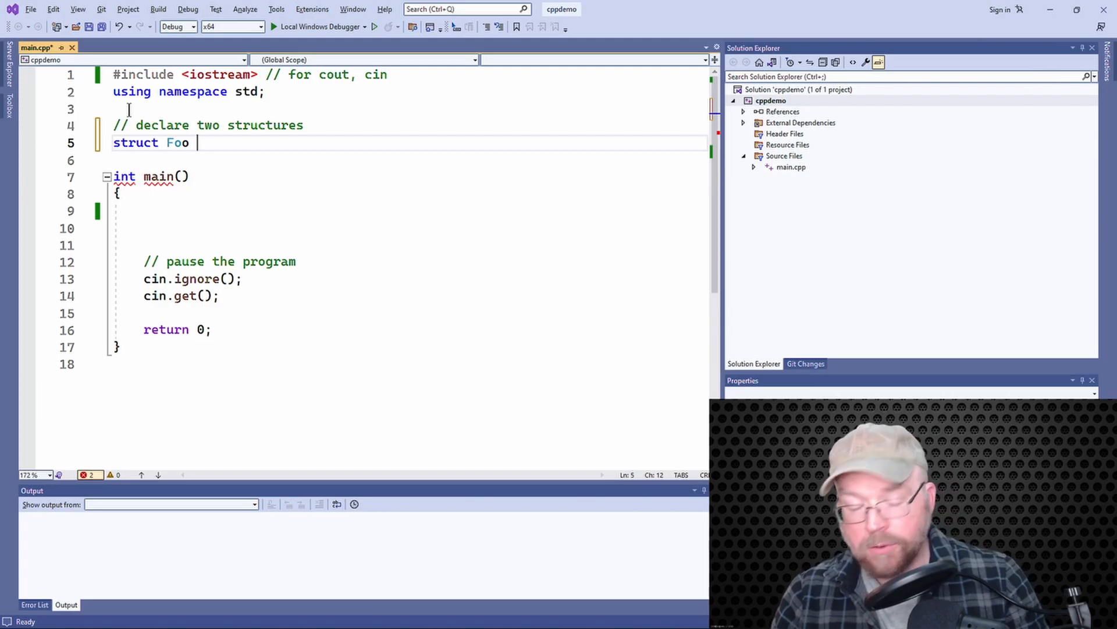
pyautogui.write('{')
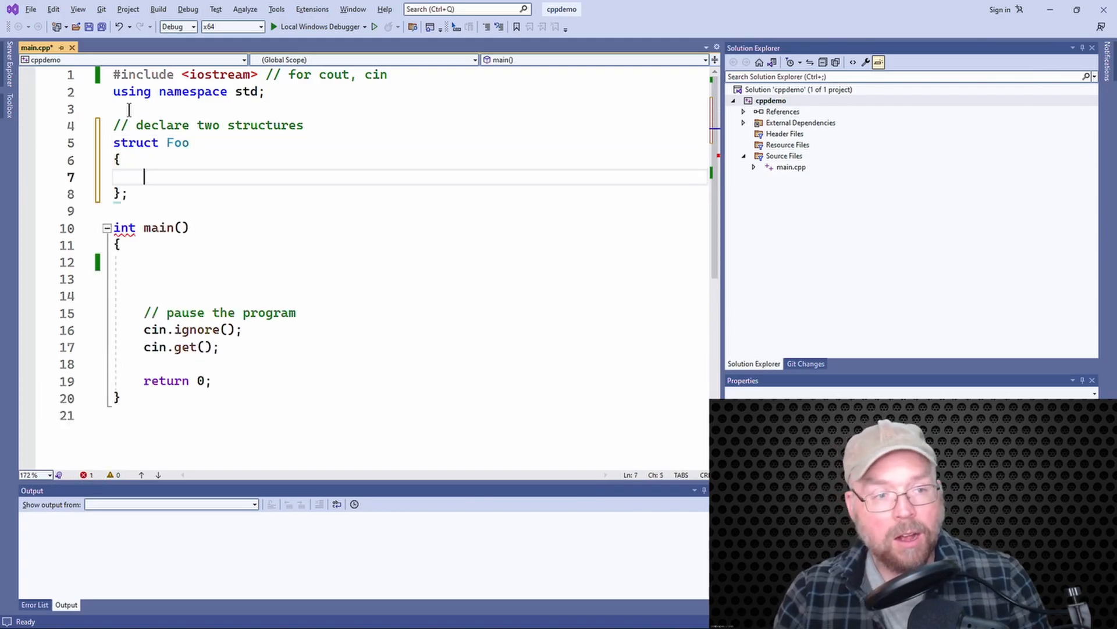
pyautogui.write('int x;')
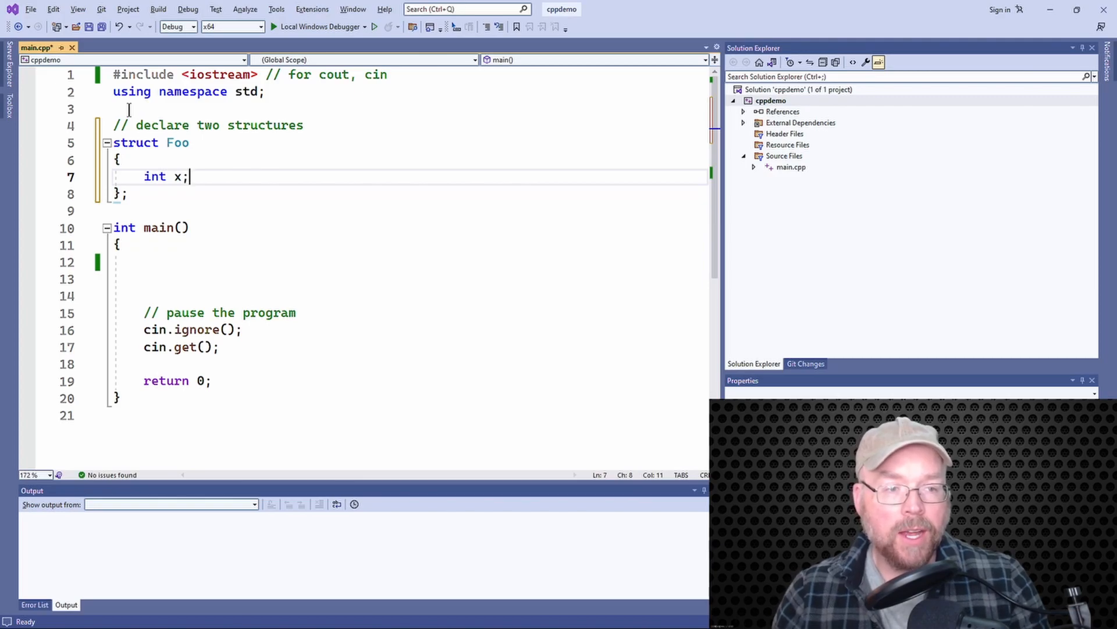
pyautogui.press('enter')
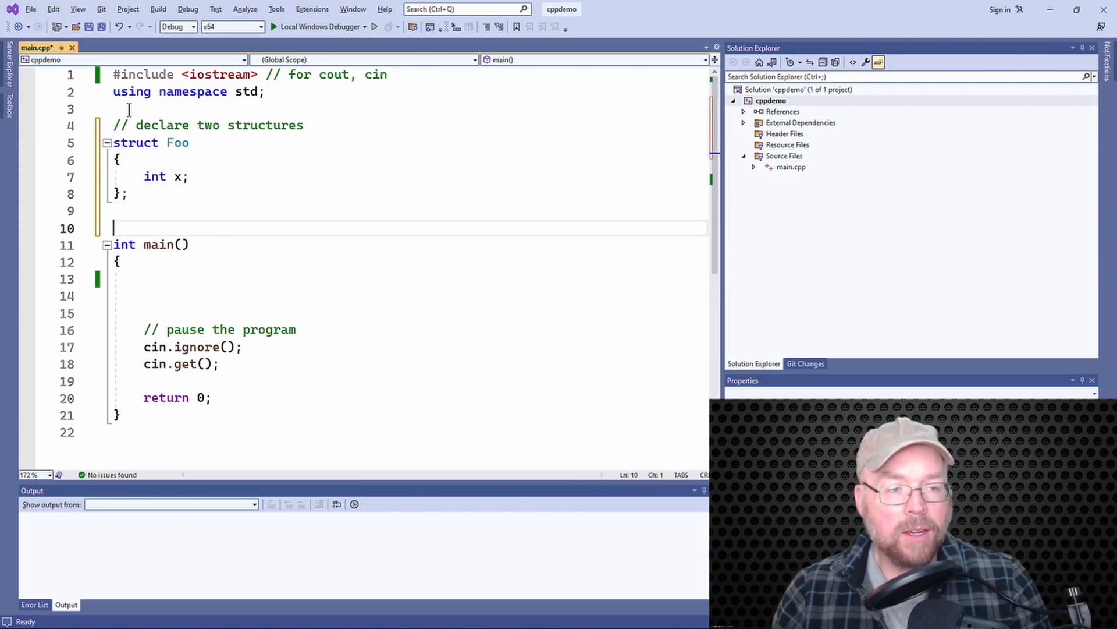
# Define struct Bar { int y; Foo f; } with a 'nested structure - struct inside a struct' comment
pyautogui.write('struct B')
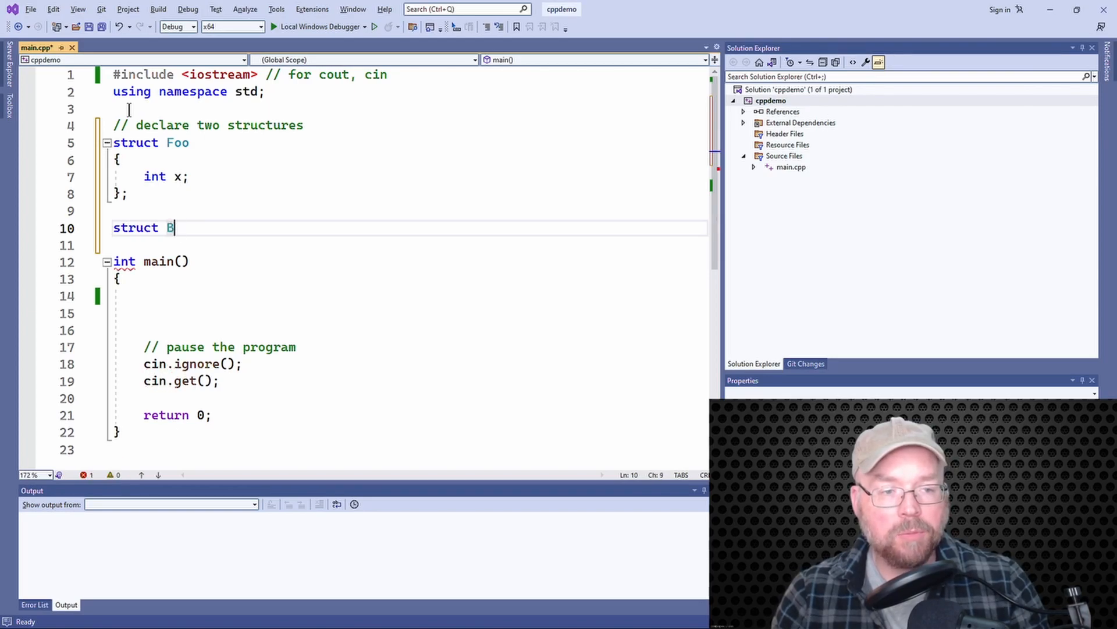
pyautogui.write('ar')
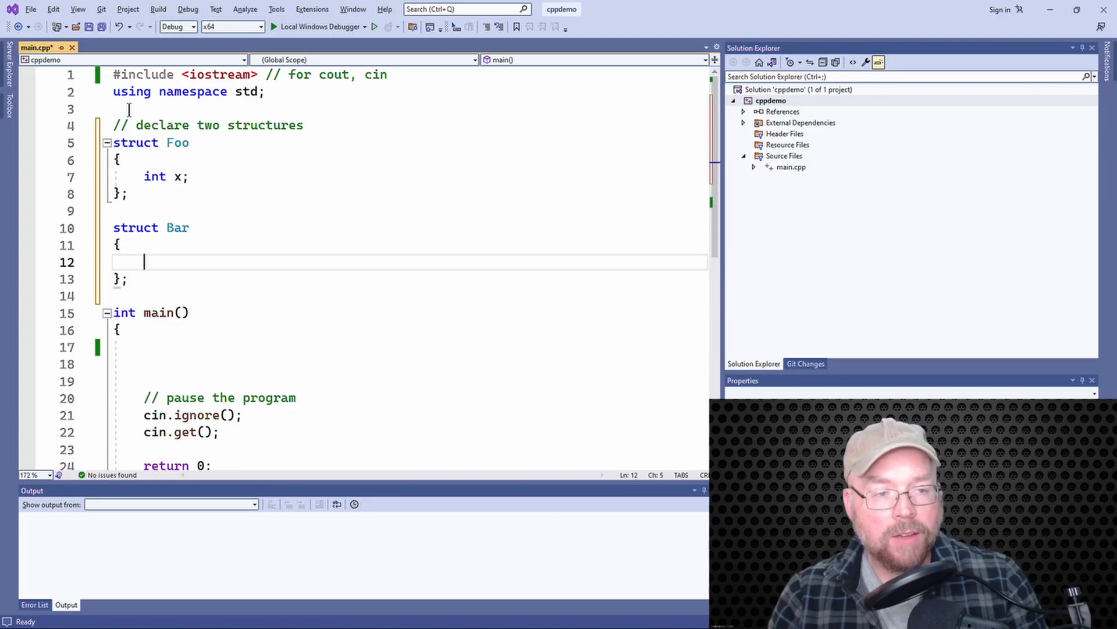
pyautogui.write('int y;')
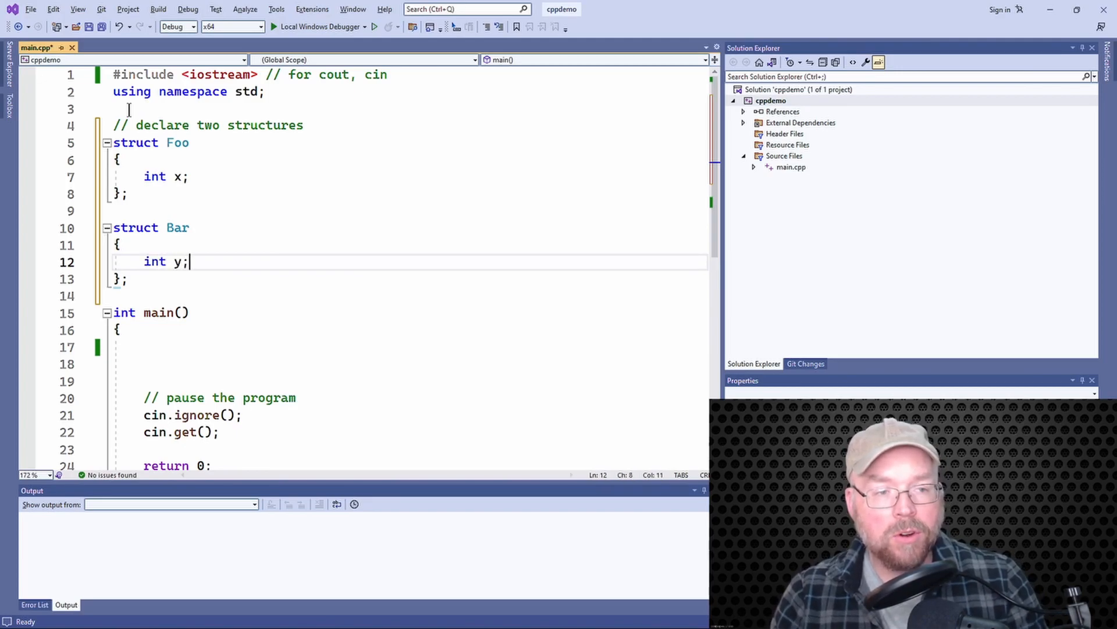
pyautogui.write('Foo')
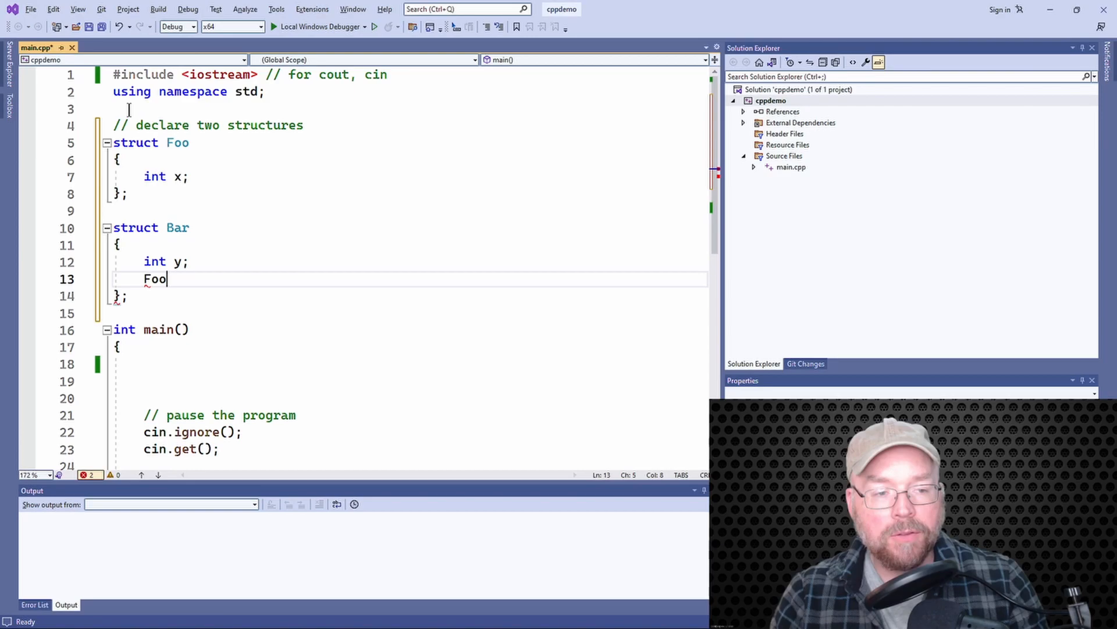
pyautogui.write('f;  // neste')
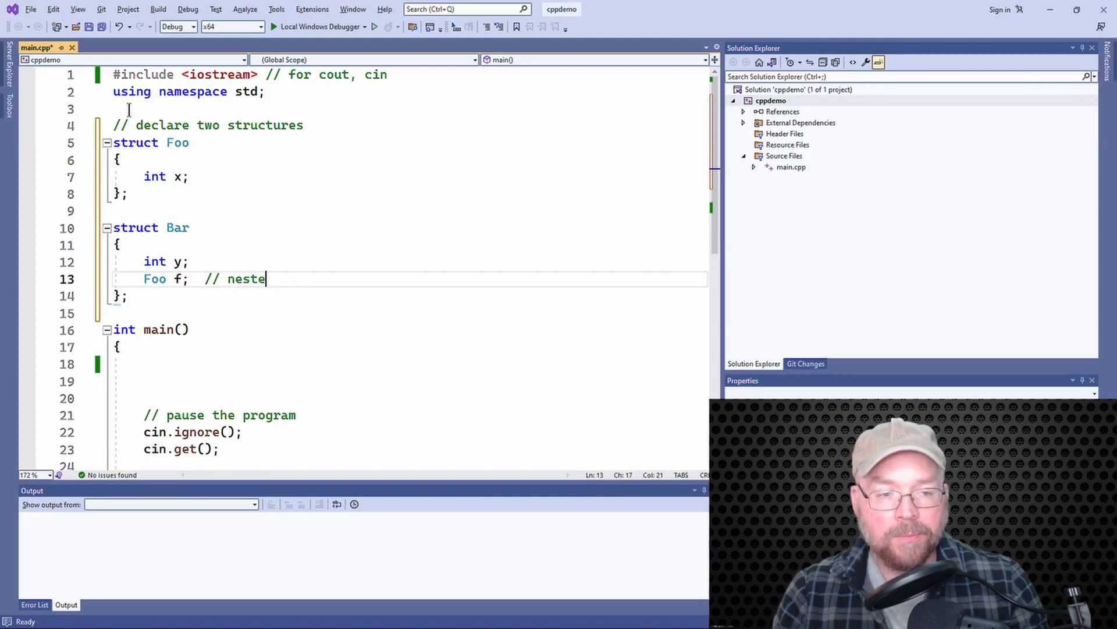
pyautogui.write('d structure - s')
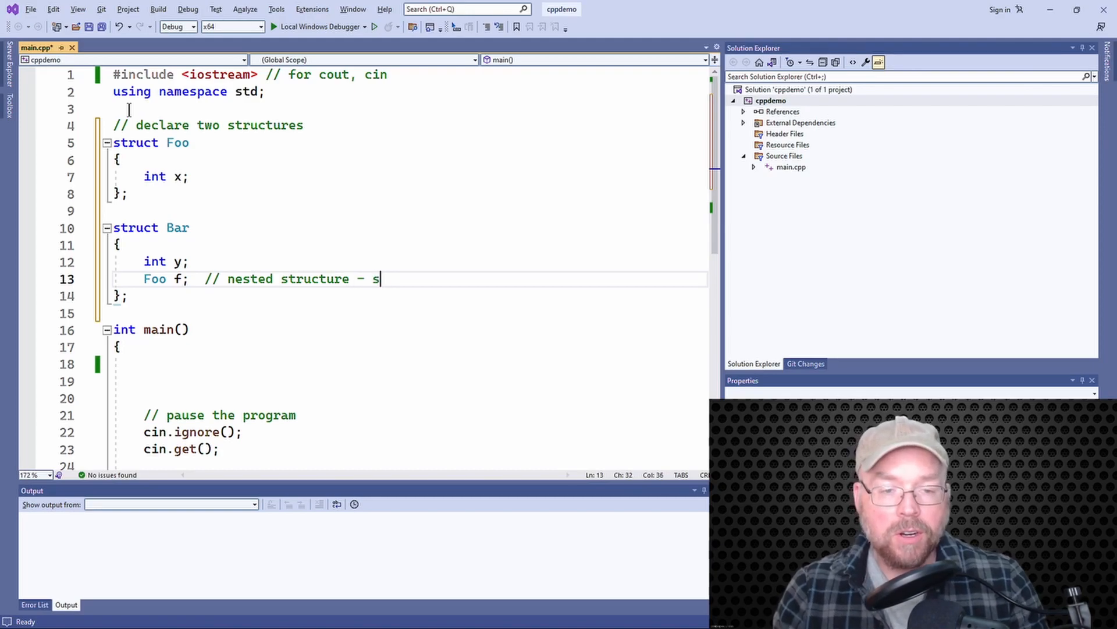
pyautogui.write('truct inside a struct')
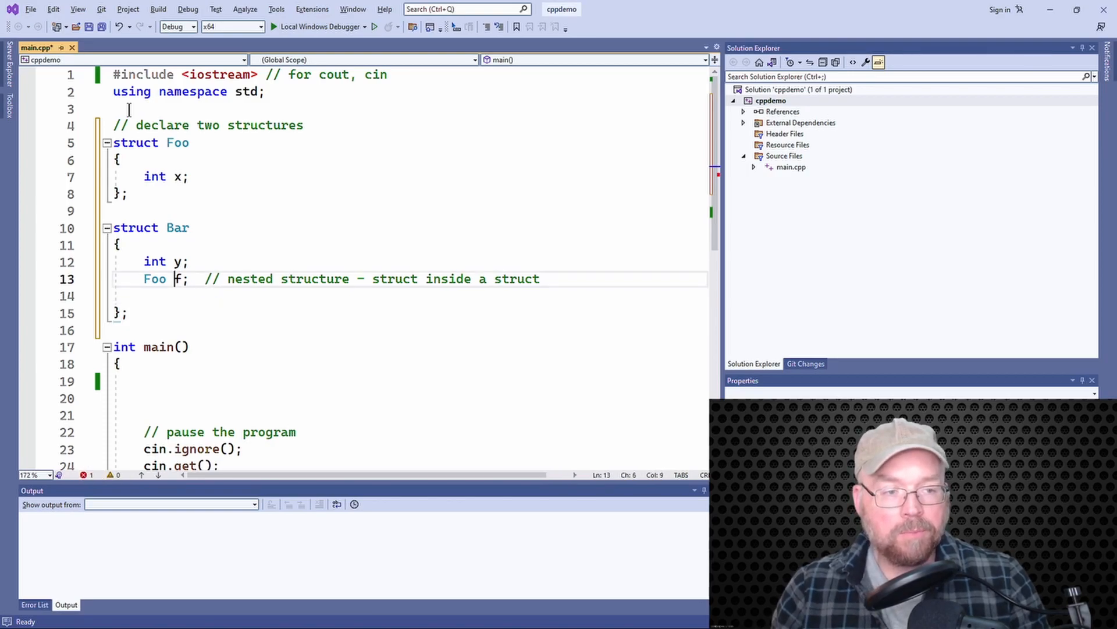
# Comment above Bar: '// has a member that is itself a structure'
pyautogui.press('Enter')
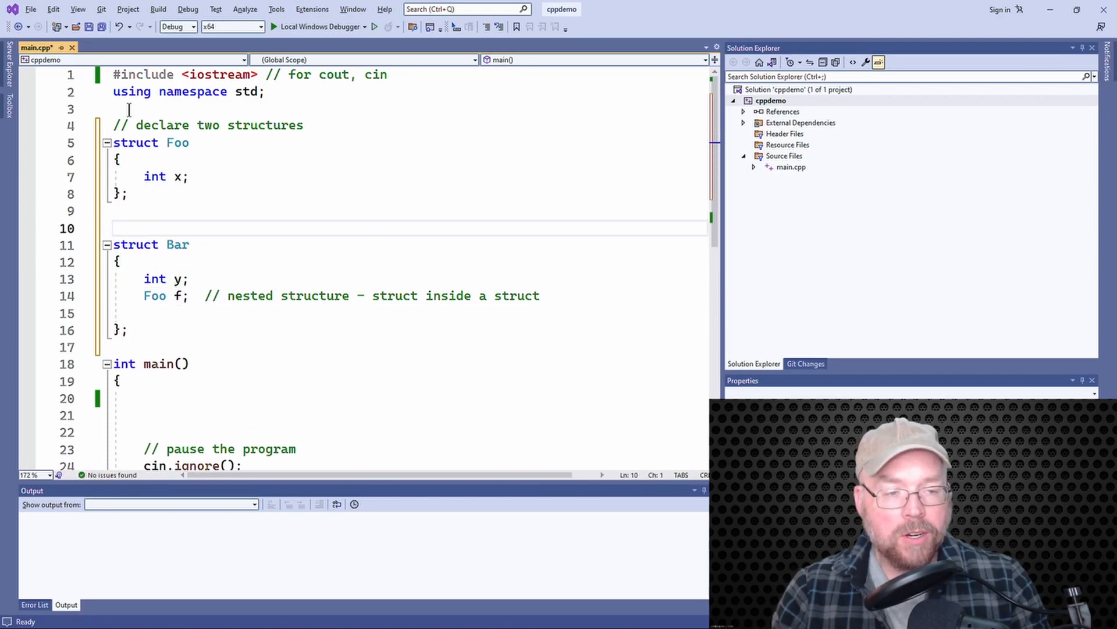
pyautogui.write('// has a member that is itself a s')
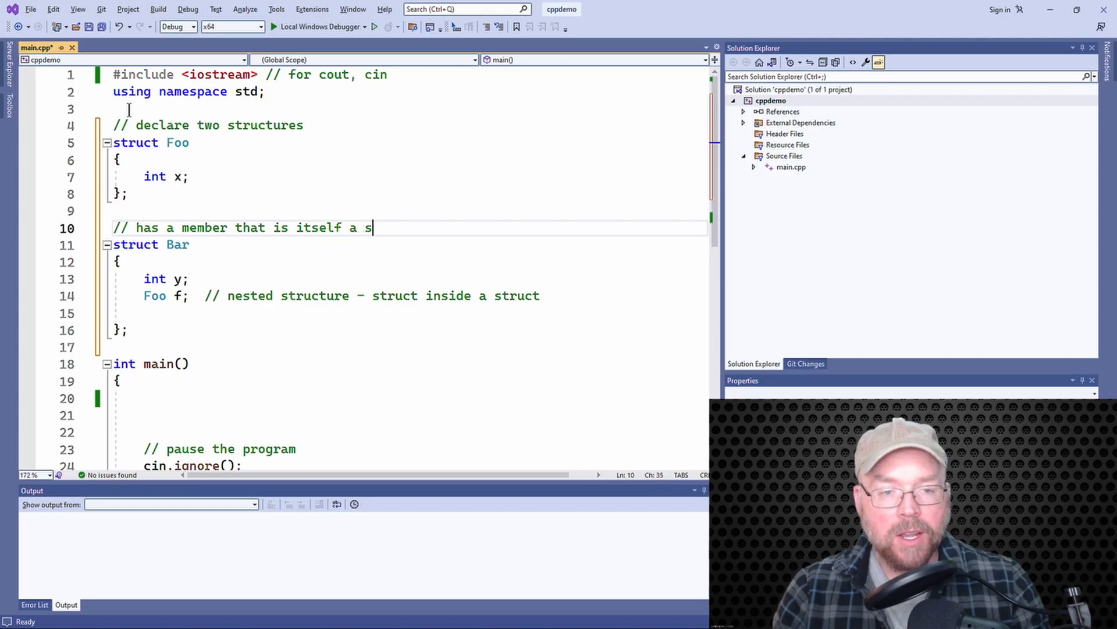
pyautogui.write('tructure')
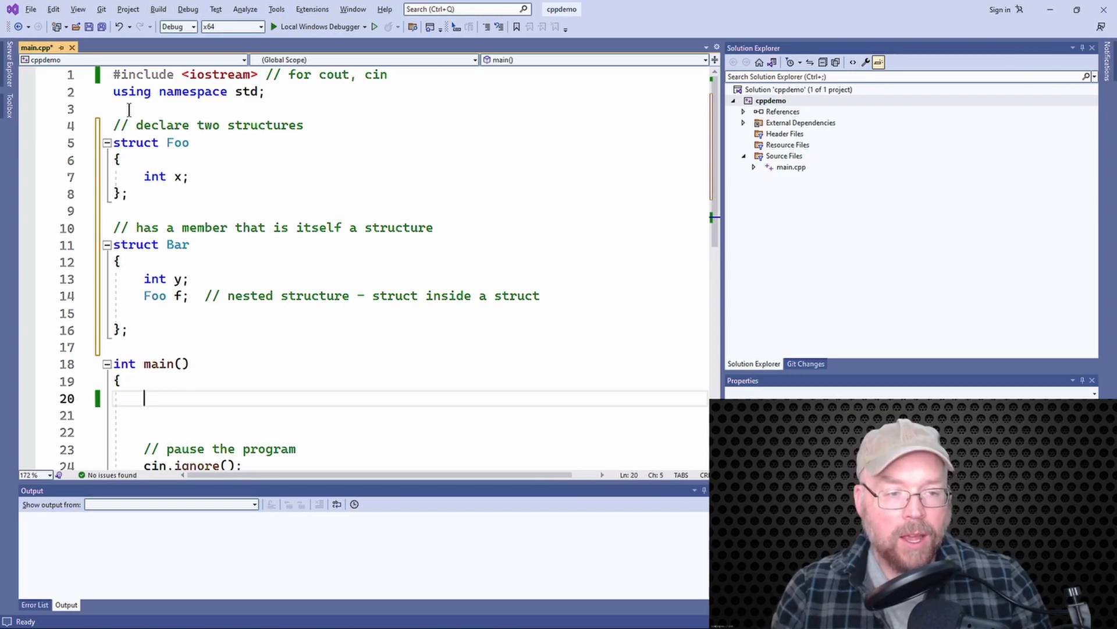
# Declare Bar b in main and assign b.y = 8
pyautogui.write('Bar b;')
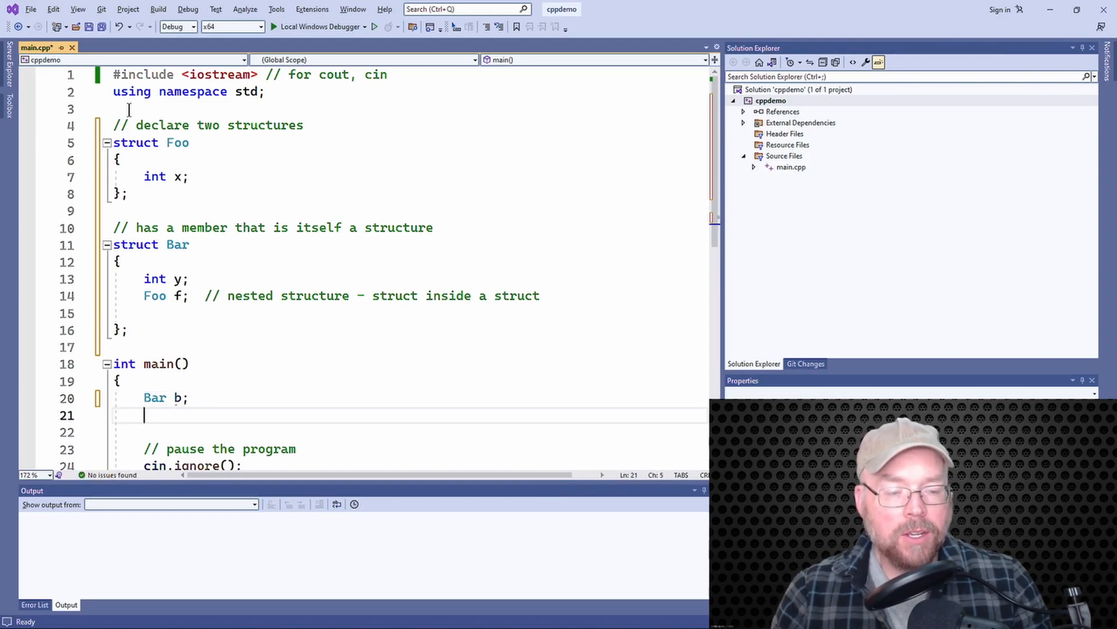
pyautogui.write('b.')
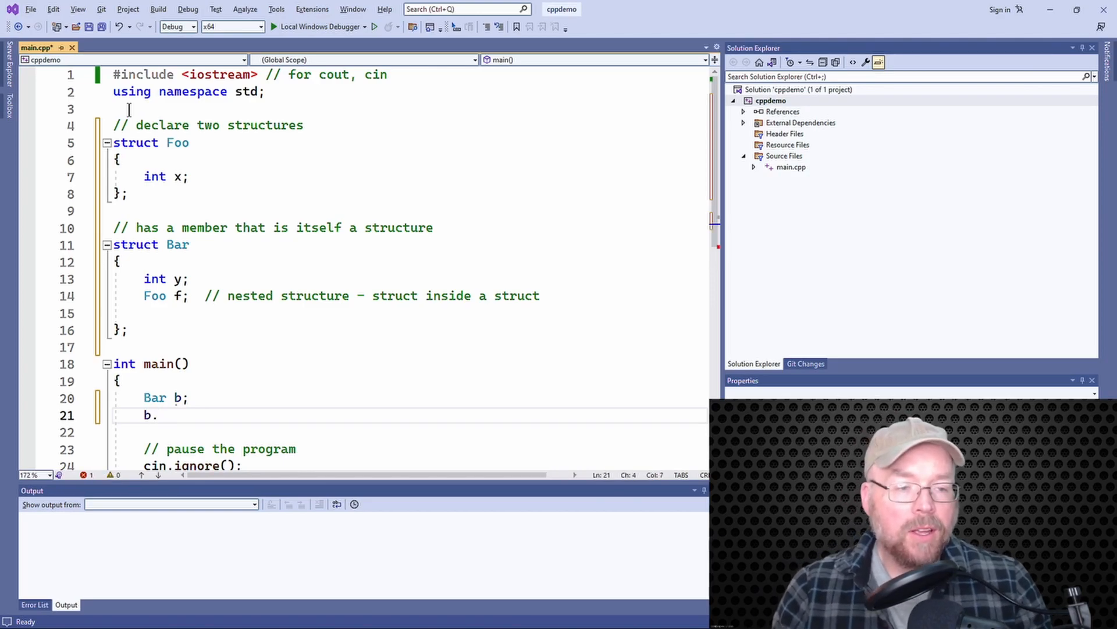
pyautogui.write('y =')
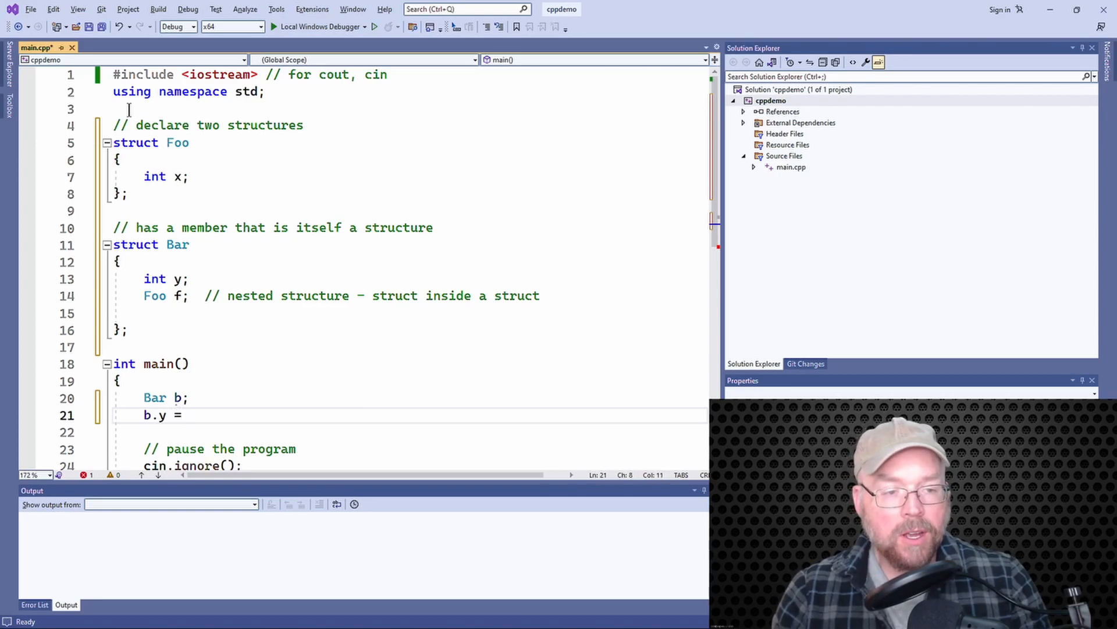
pyautogui.write('8;')
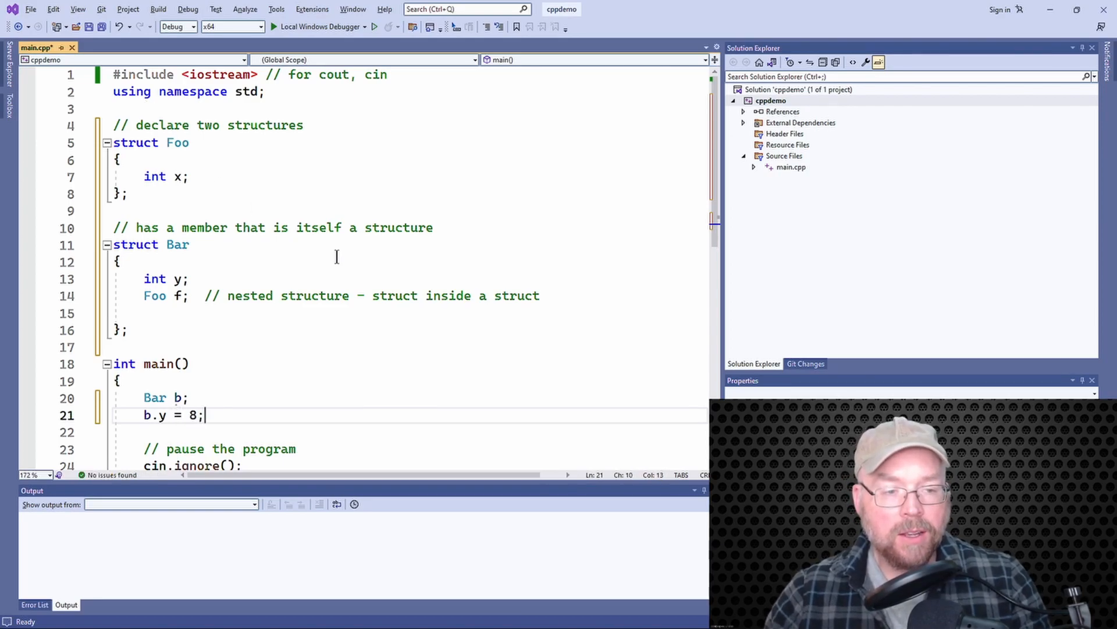
# Assign the nested member b.f.x = 3 using IntelliSense member completion
pyautogui.scroll(-3)
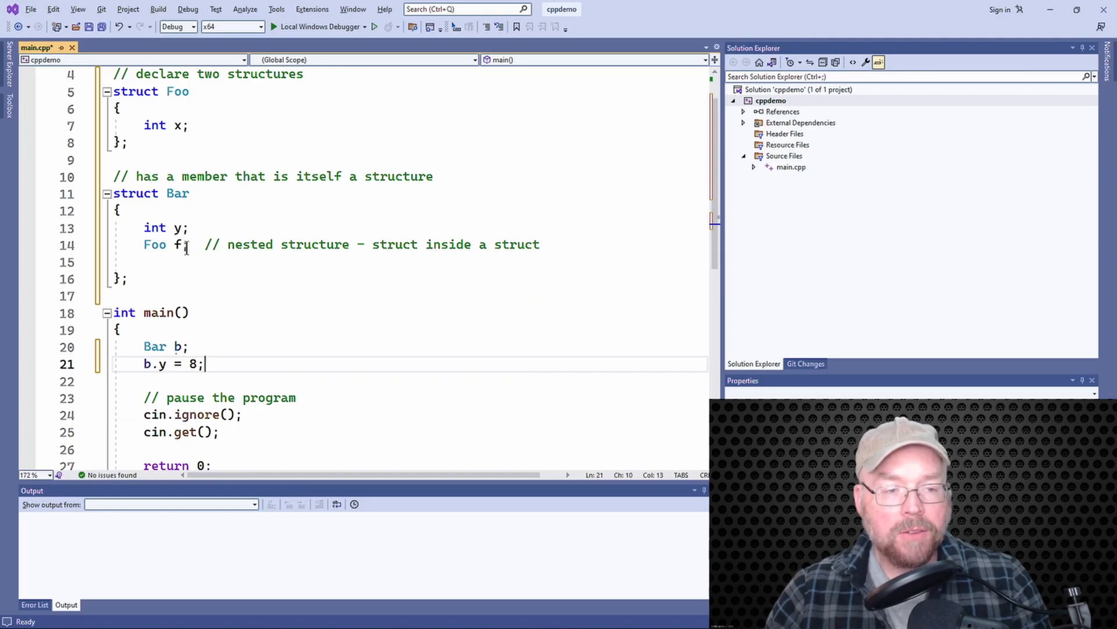
pyautogui.doubleClick(155, 245)
pyautogui.write('b')
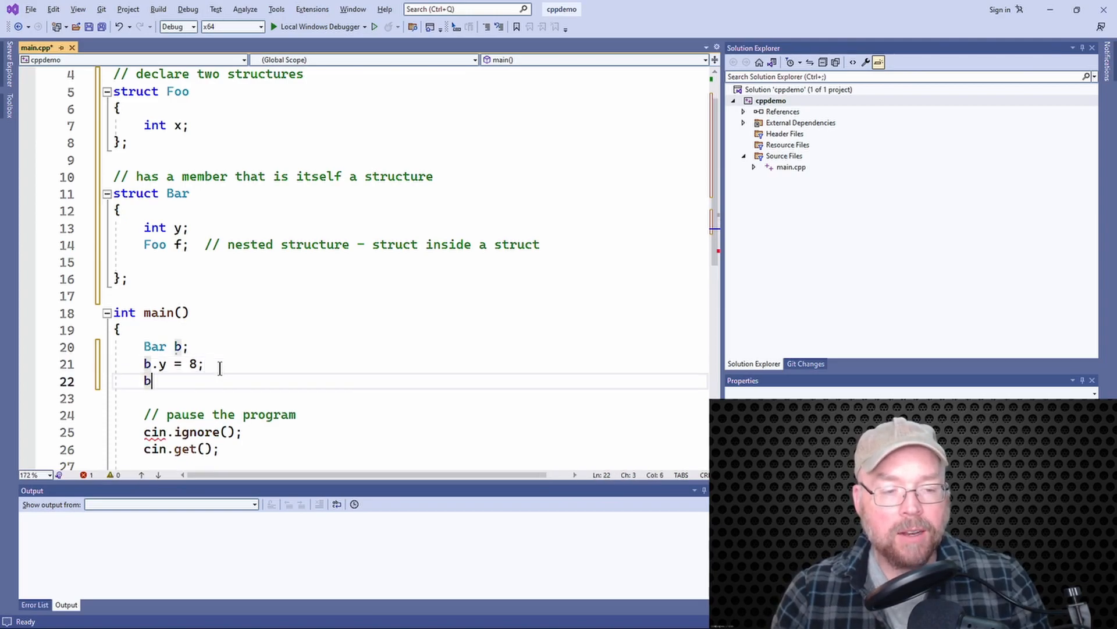
pyautogui.write('.')
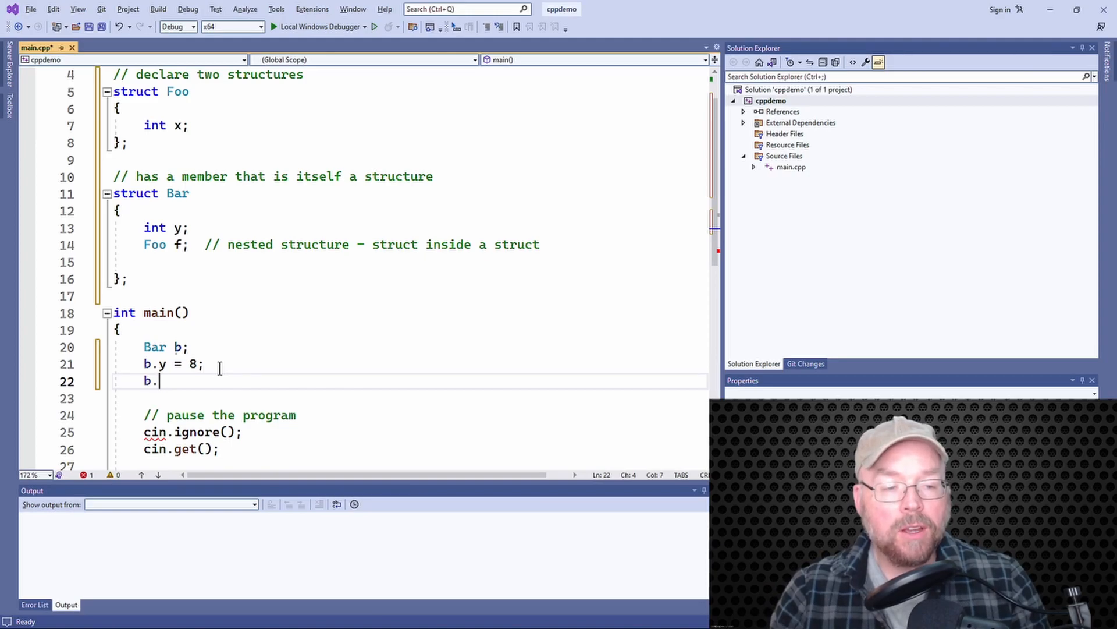
pyautogui.write('f')
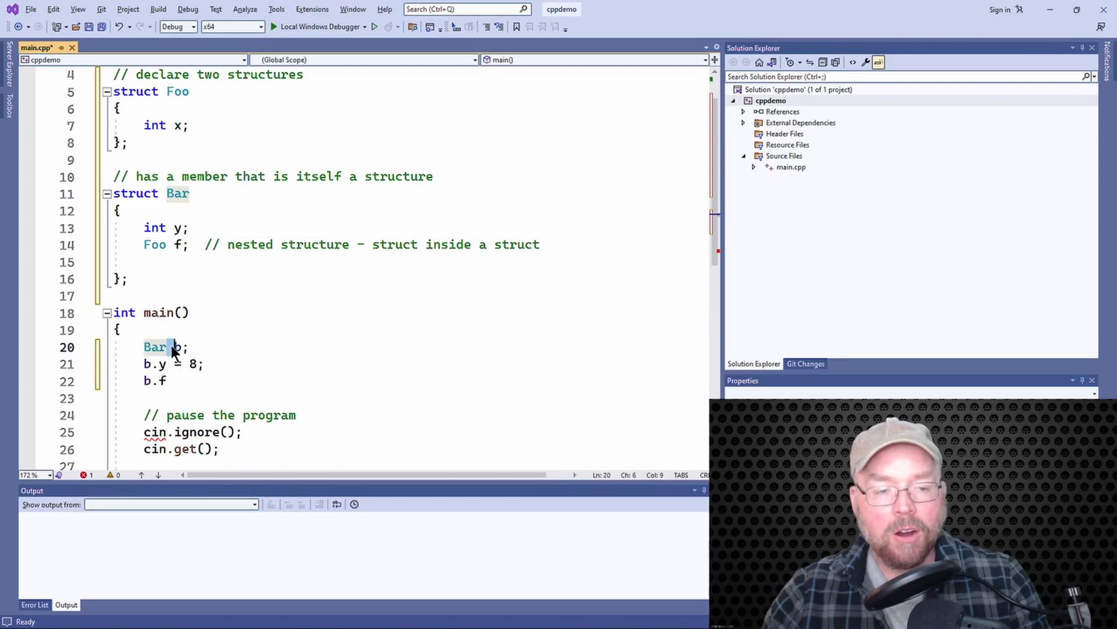
pyautogui.click(174, 381)
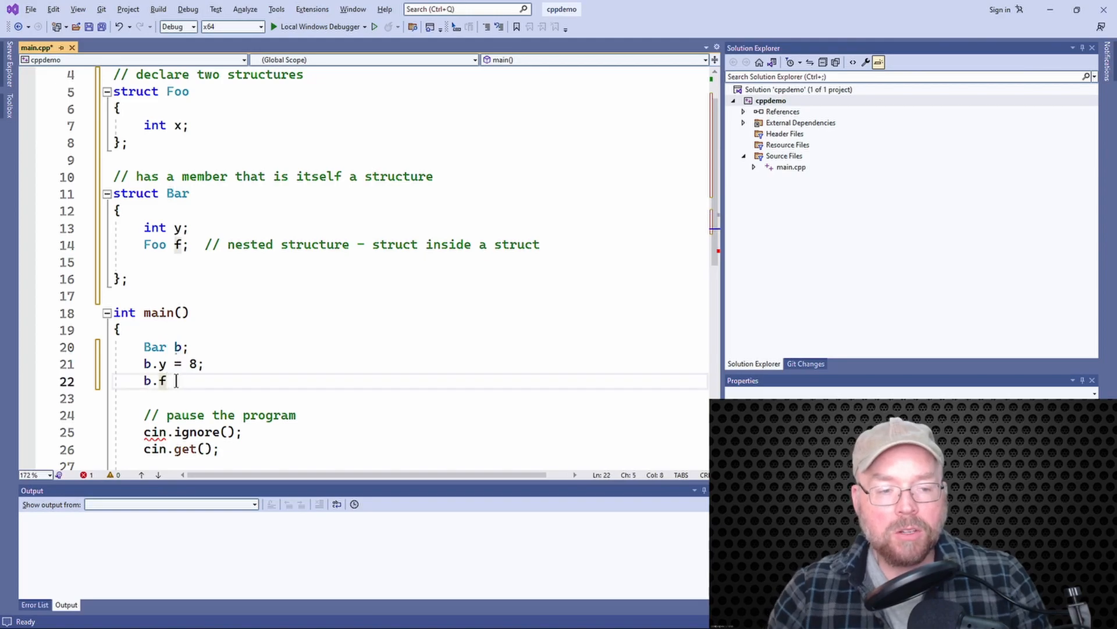
pyautogui.write('.')
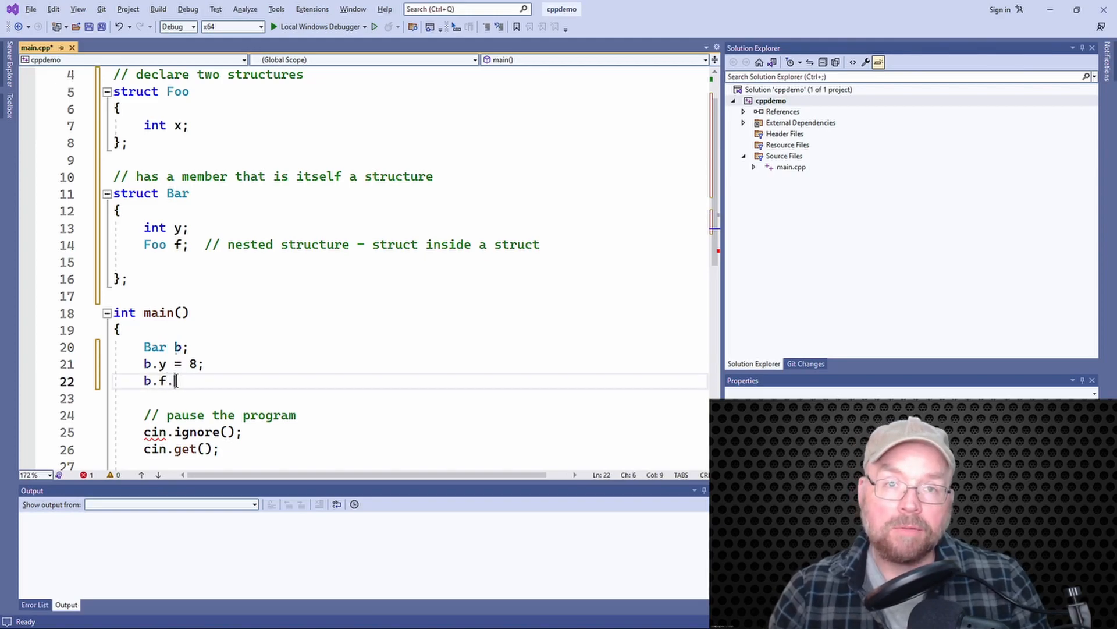
pyautogui.write('x = 3;')
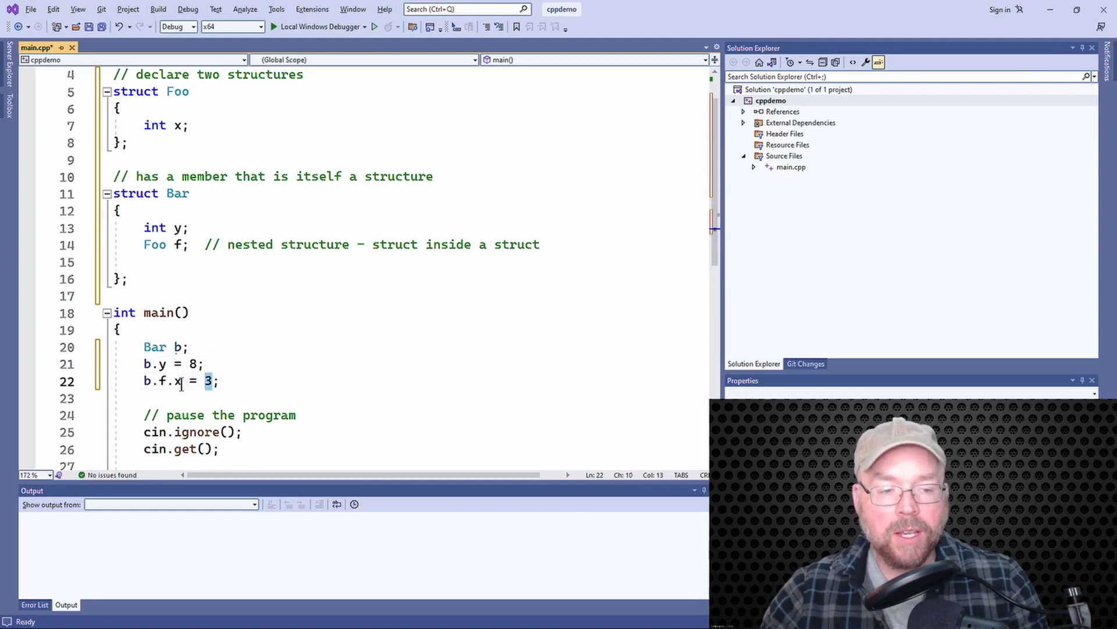
pyautogui.click(161, 381)
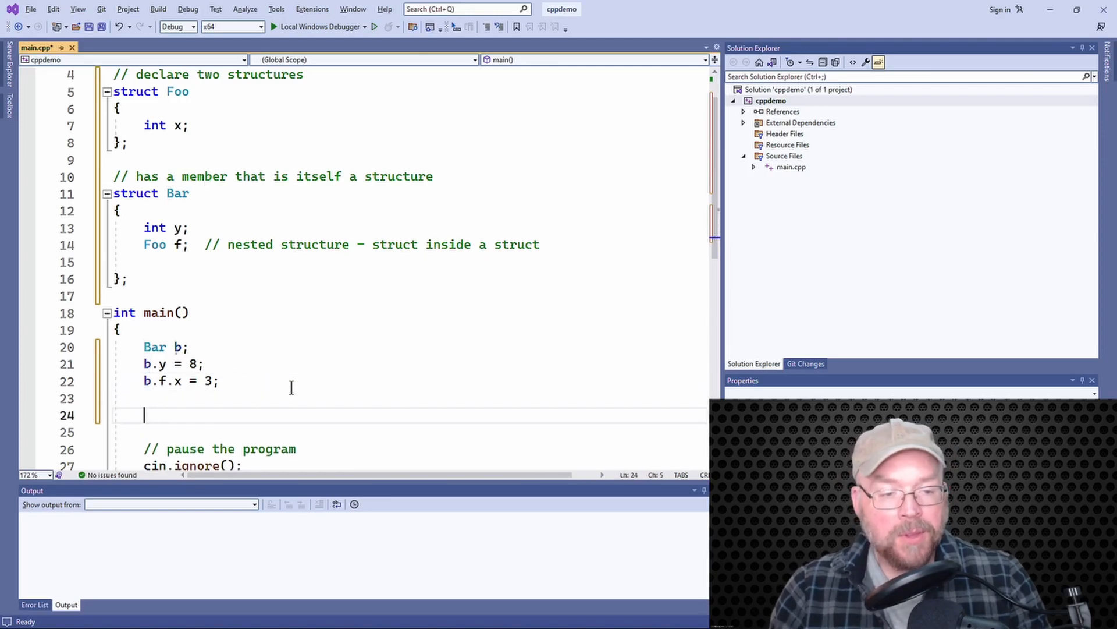
# Write cout << b.y << ", " << b.f.x << endl; to print both values
pyautogui.write('cout <<')
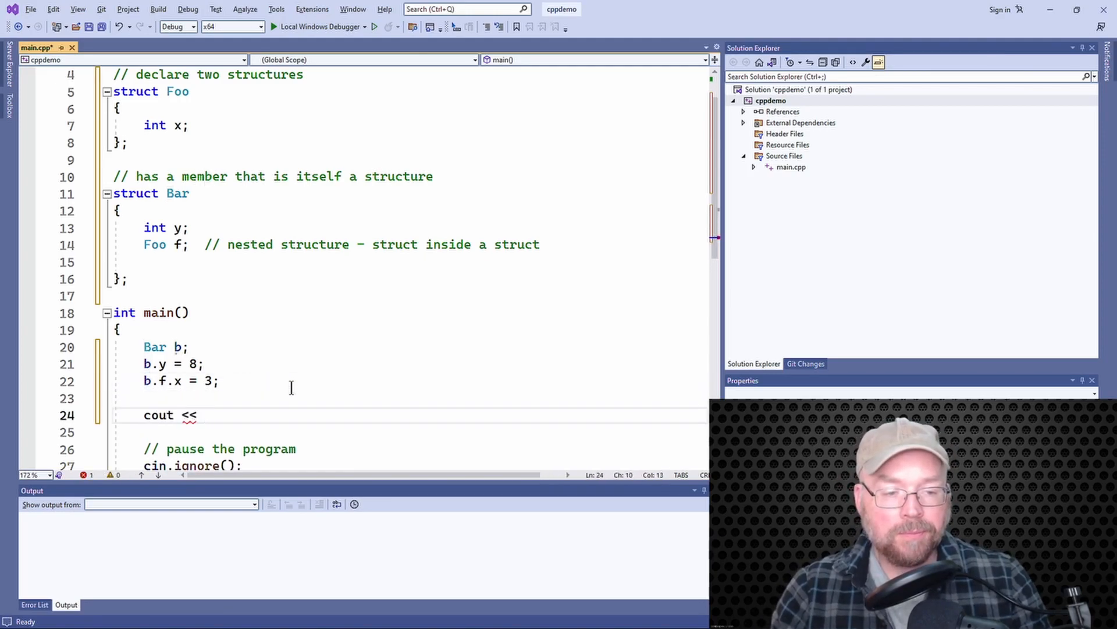
pyautogui.write('b.y <')
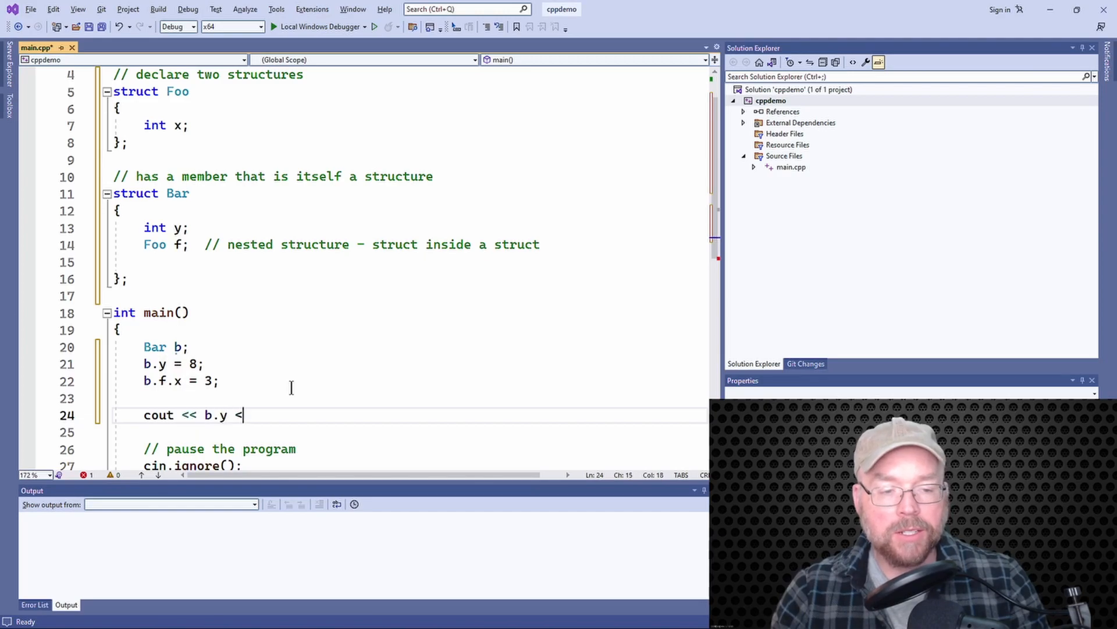
pyautogui.write('< ", " <<')
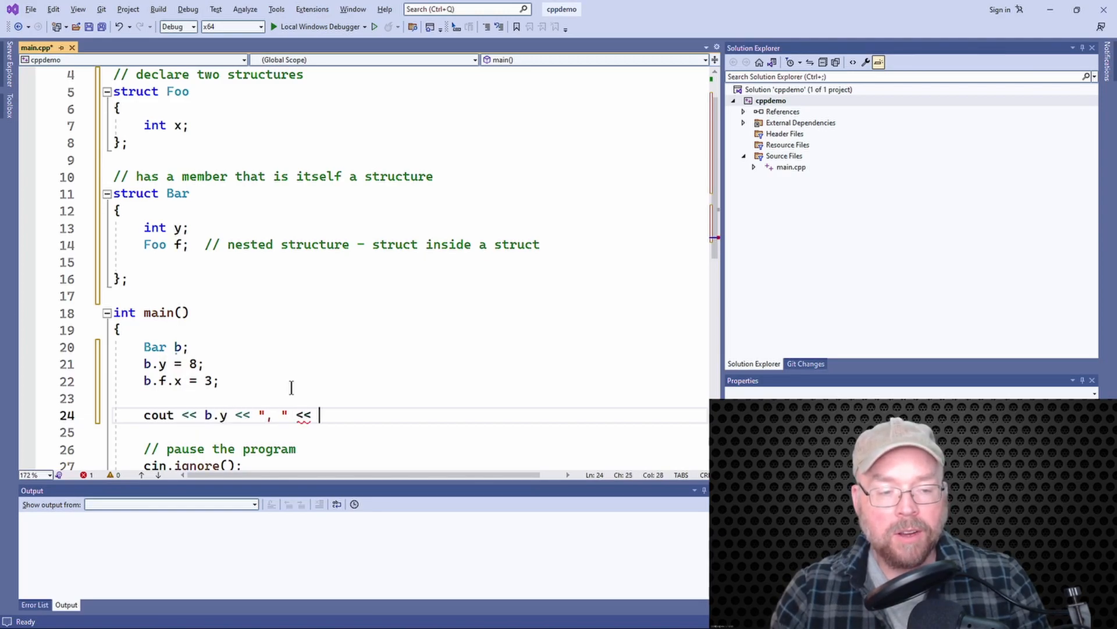
pyautogui.write('b.f.x << endl;')
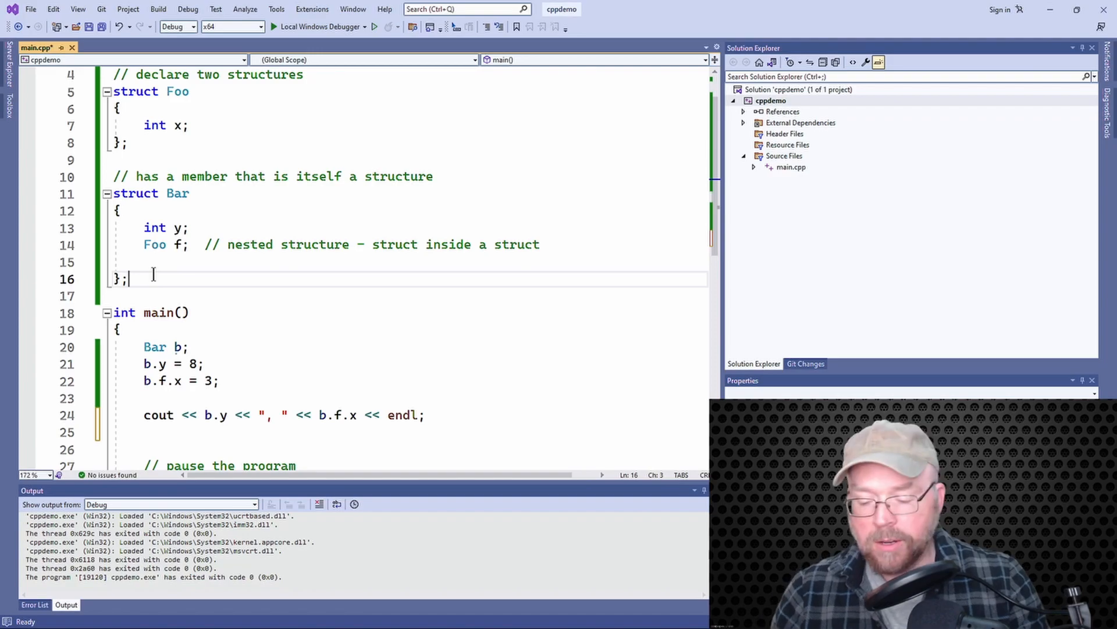
# Define struct FooBar { Bar b; }; below Bar and select main's old Bar test code
pyautogui.write('struct')
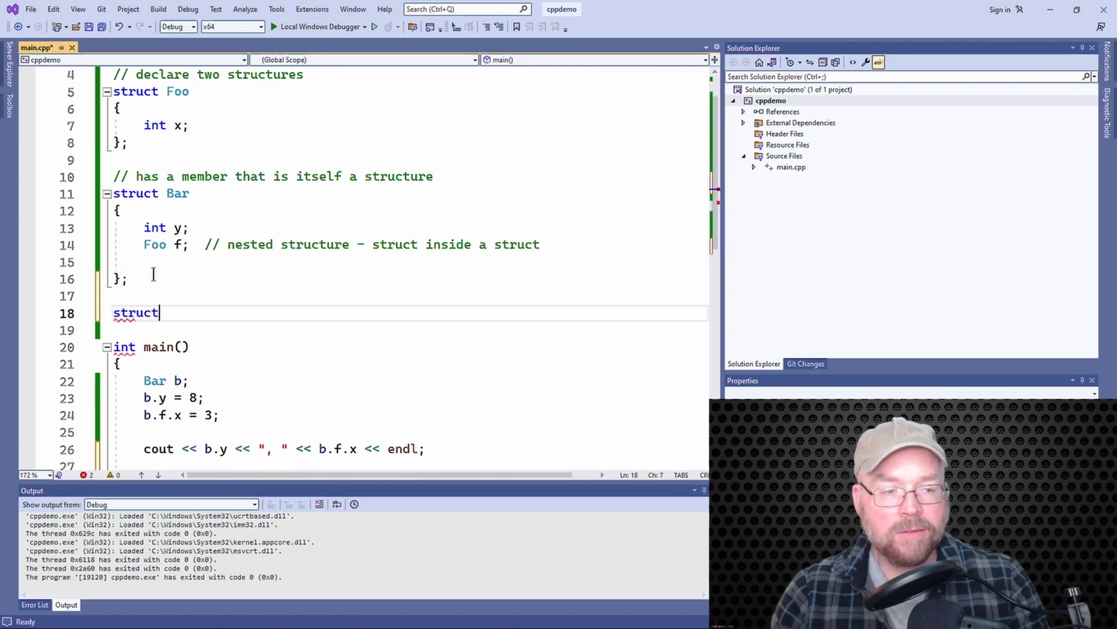
pyautogui.write('FooBar')
pyautogui.click(406, 329)
pyautogui.write('{')
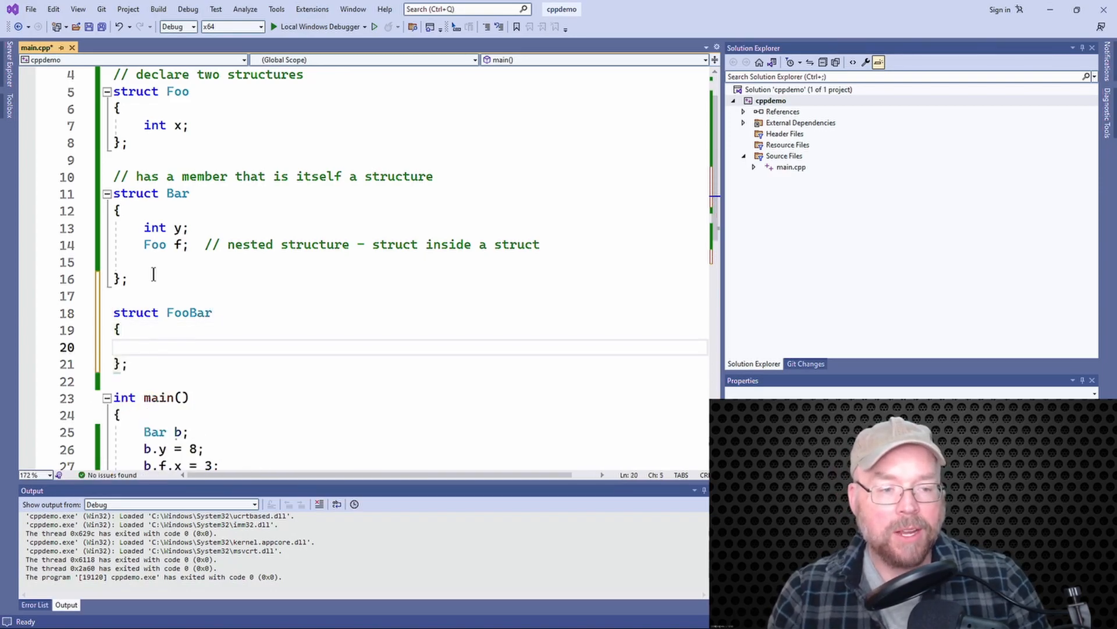
pyautogui.write('Bar b')
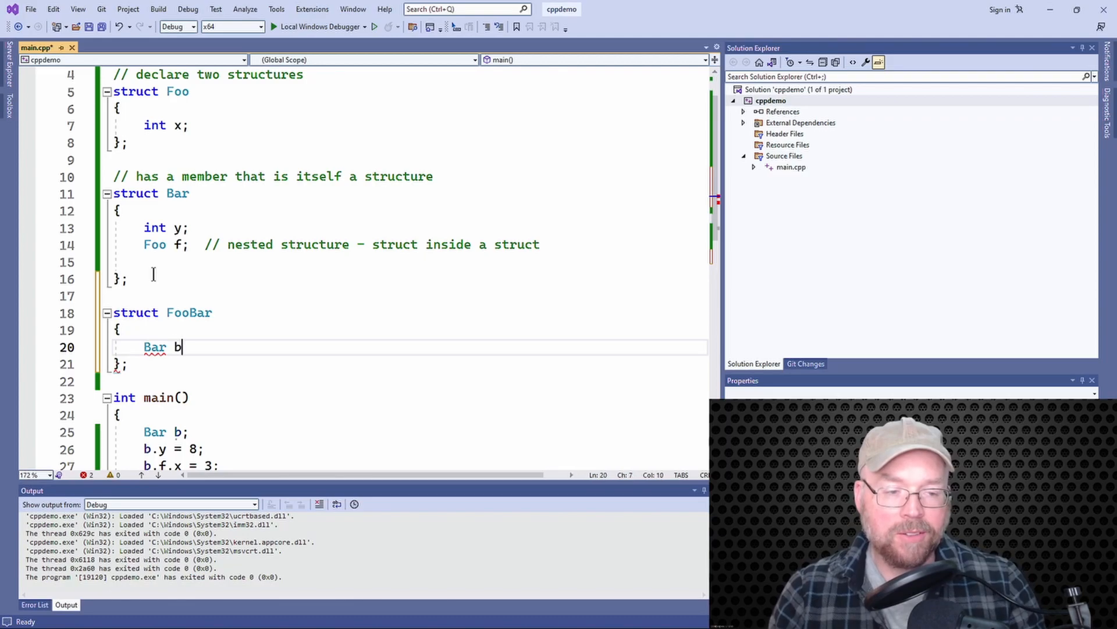
pyautogui.write(';')
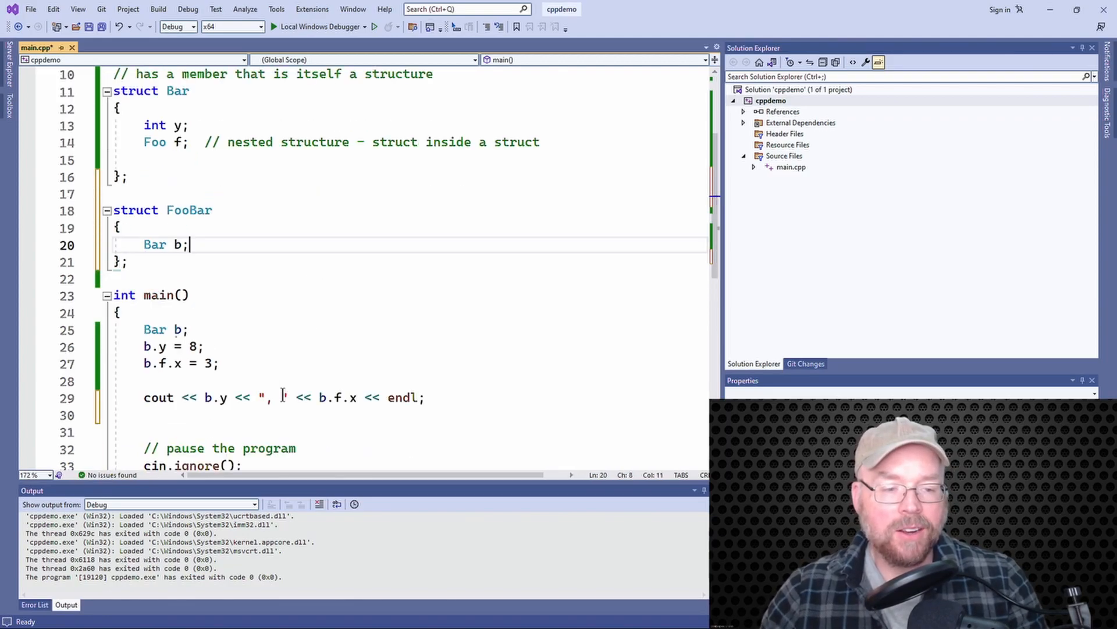
pyautogui.moveTo(143, 329); pyautogui.dragTo(426, 397)
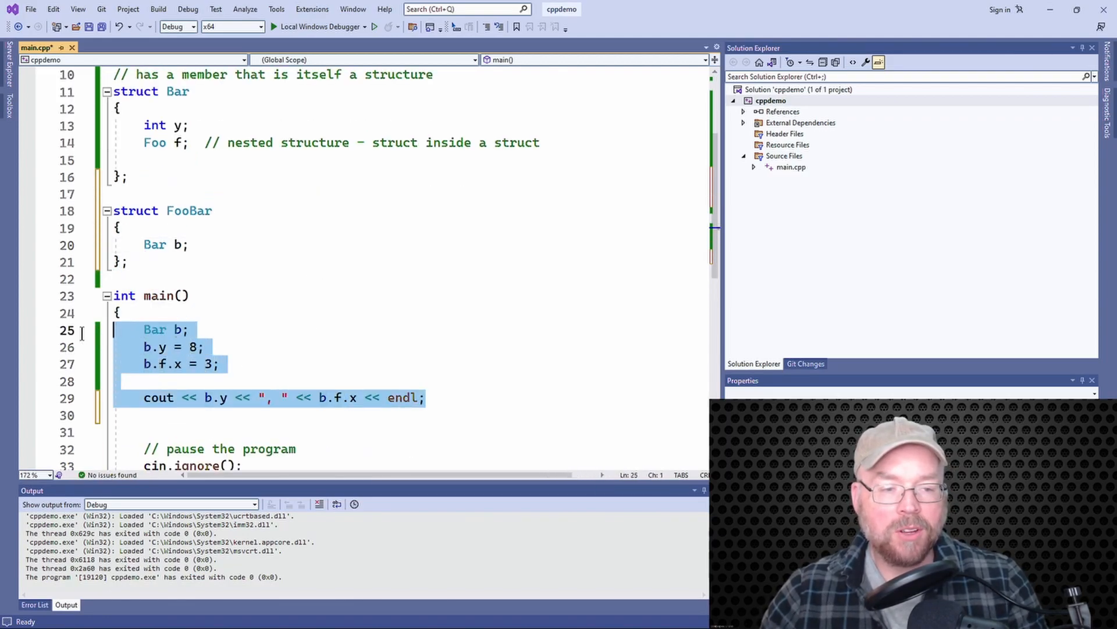
# Delete the old Bar test code and declare FooBar fb in main
pyautogui.press('Delete')
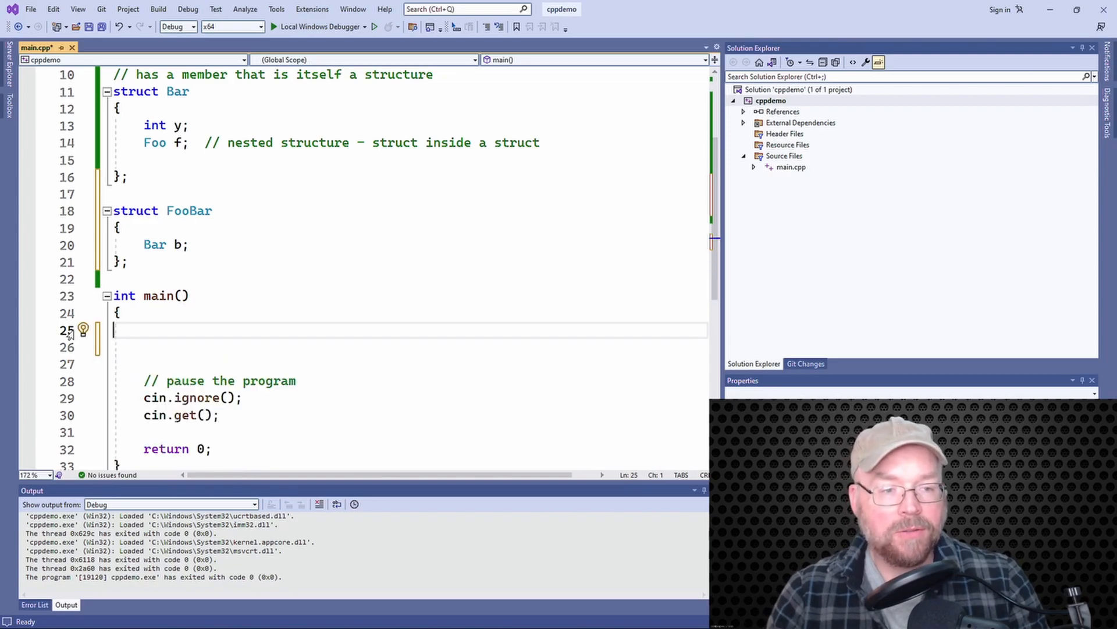
pyautogui.write('FooBar')
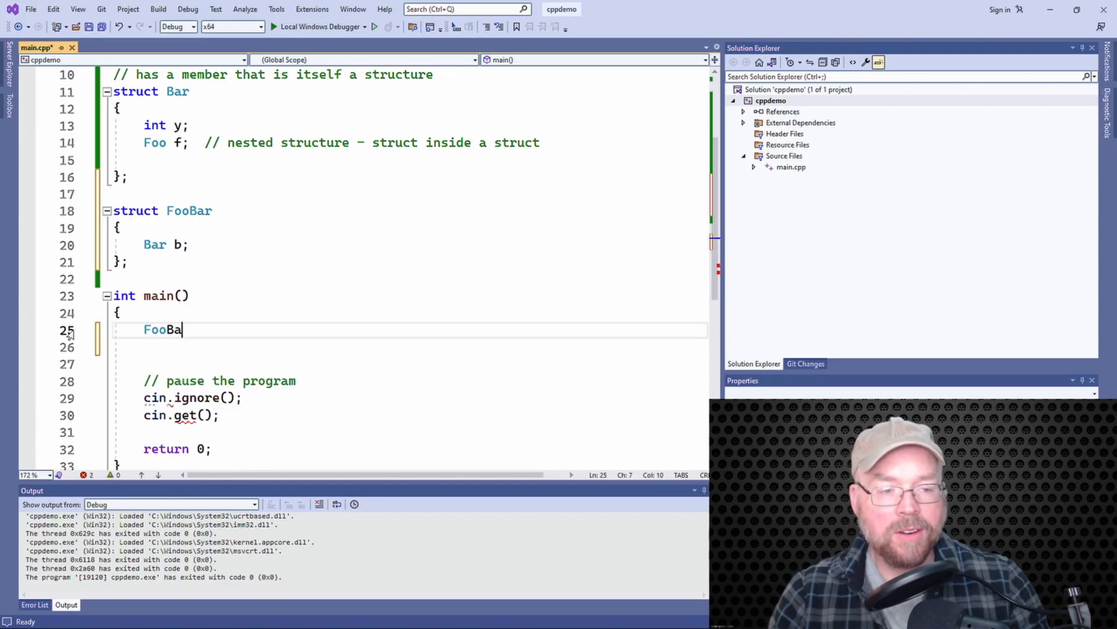
pyautogui.write('r fb;')
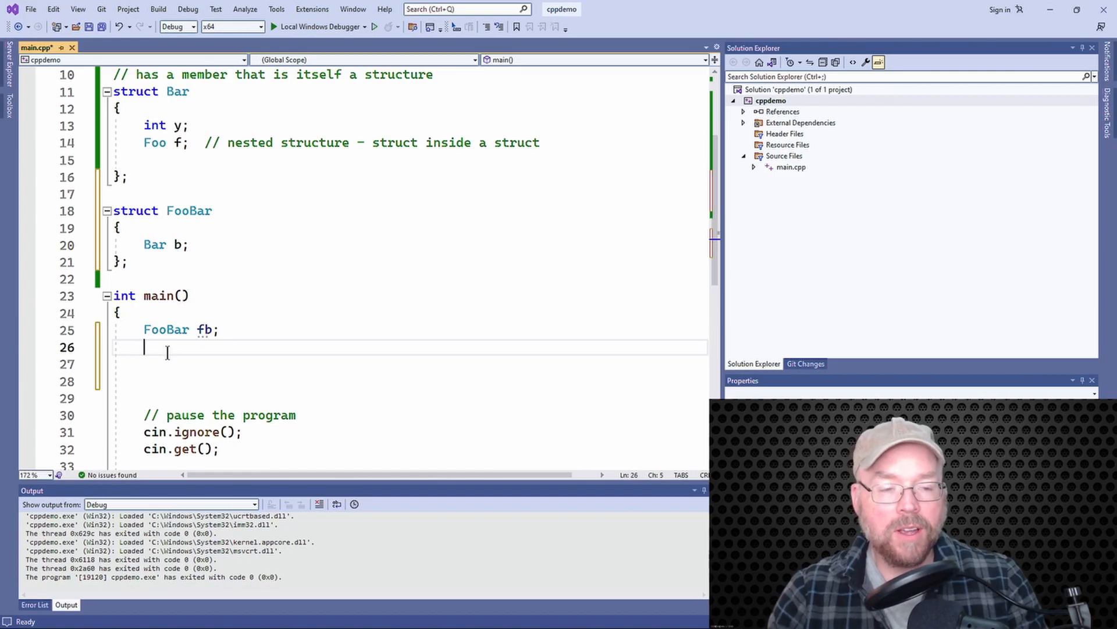
# Assign the doubly nested member fb.b.f.x = 99
pyautogui.write('fb')
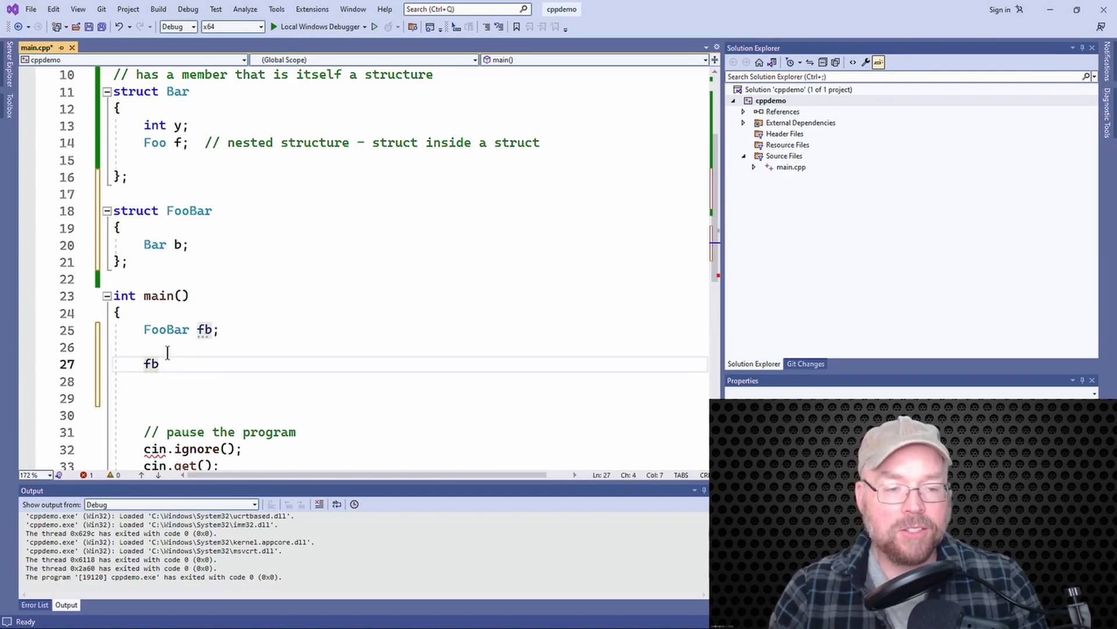
pyautogui.write('.b')
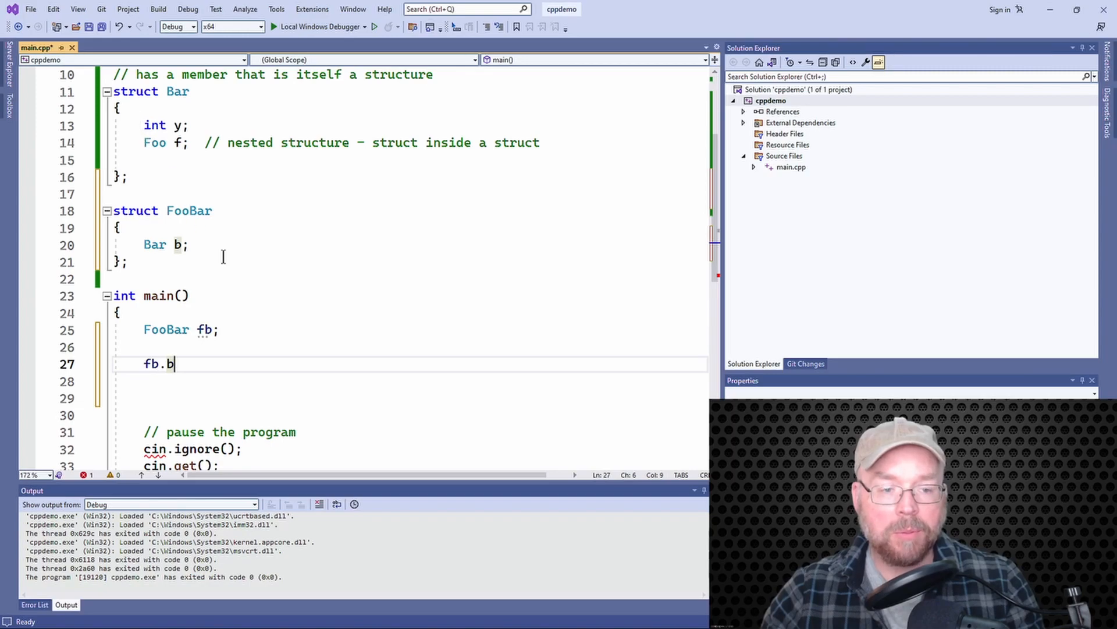
pyautogui.moveTo(256, 291)
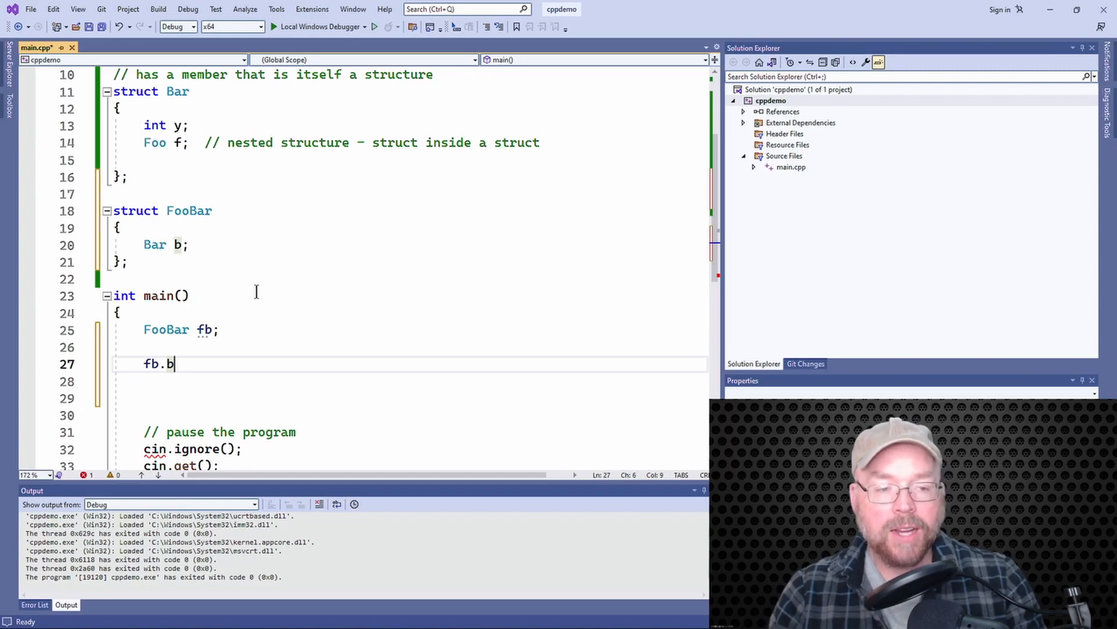
pyautogui.write('.f')
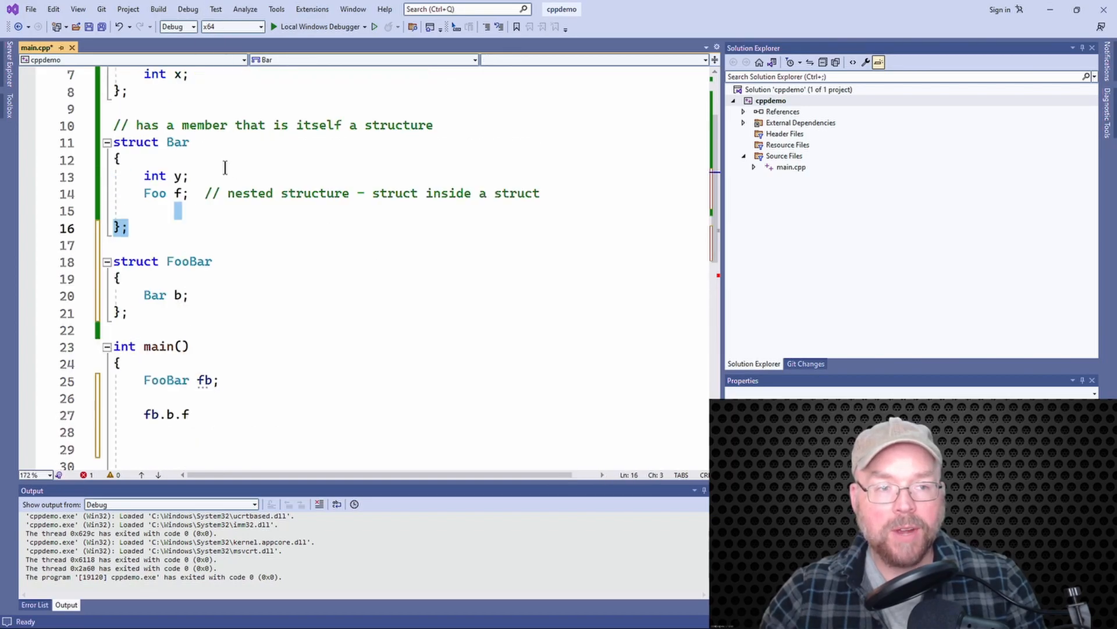
pyautogui.scroll(-3)
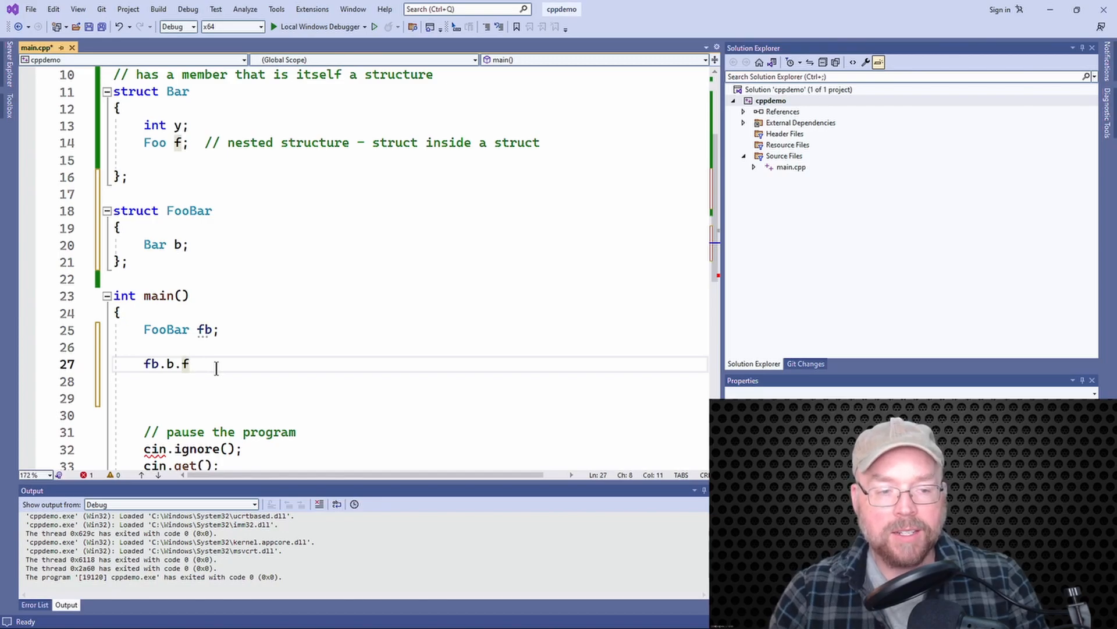
pyautogui.write('.x = 99;')
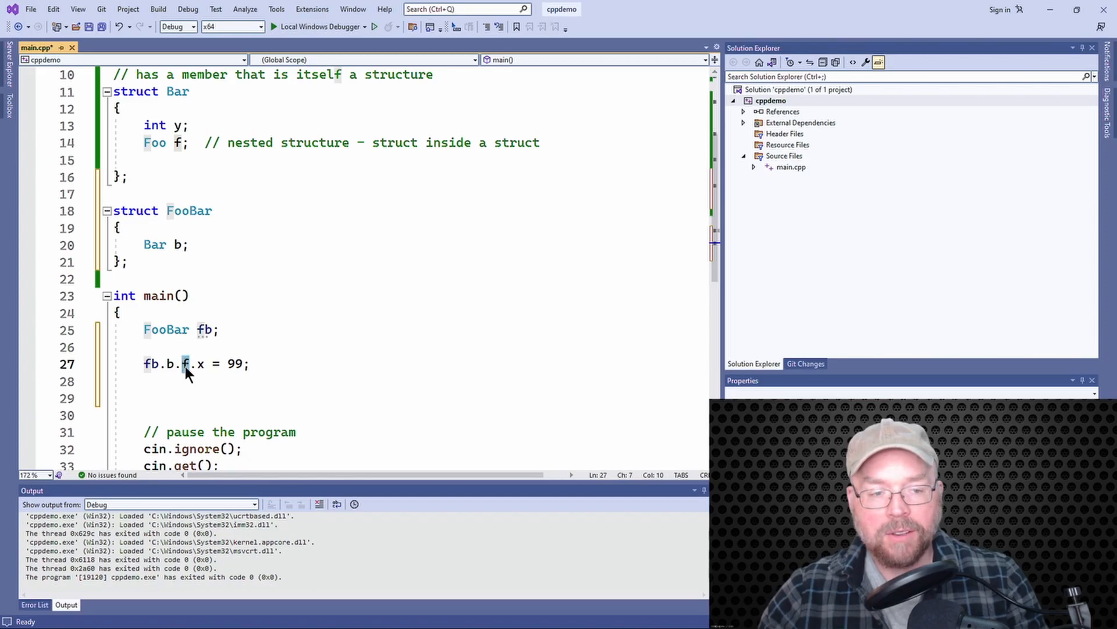
pyautogui.click(171, 363)
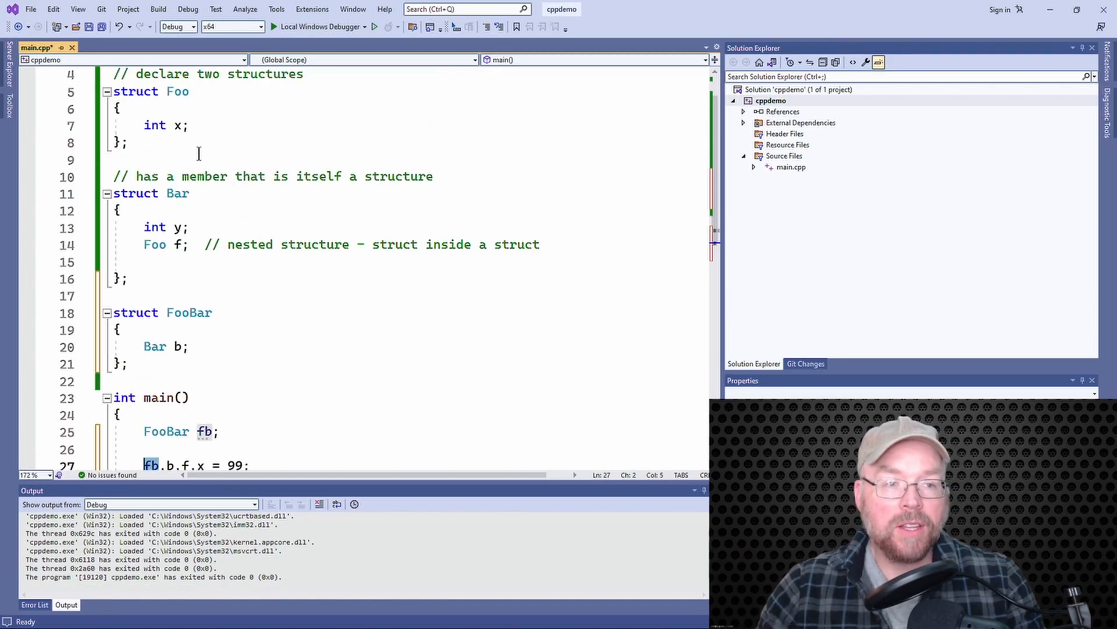
pyautogui.scroll(-3)
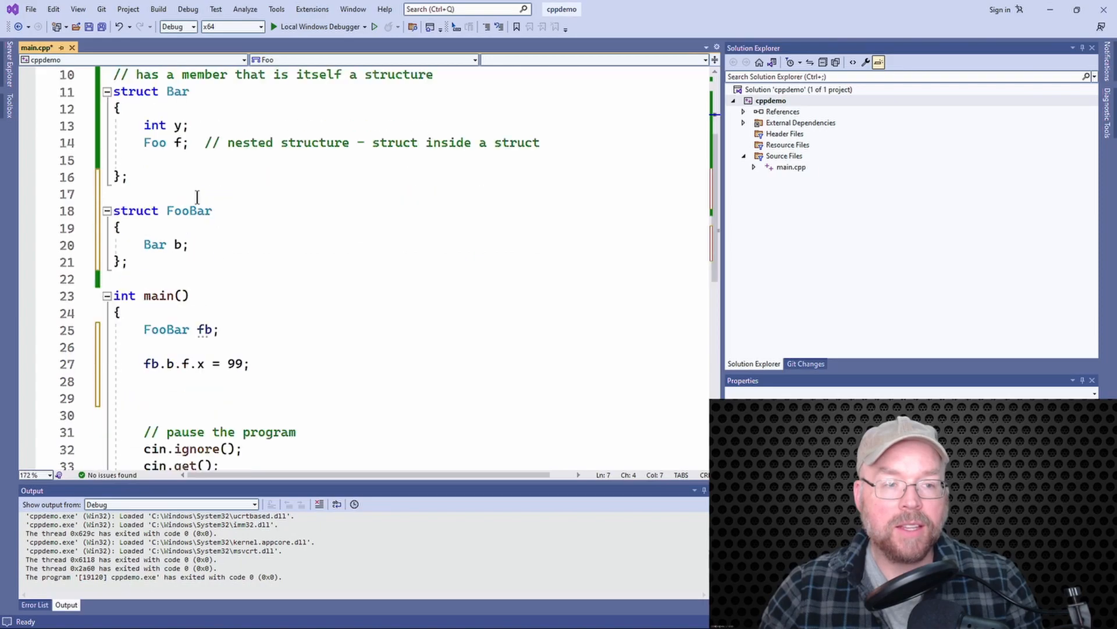